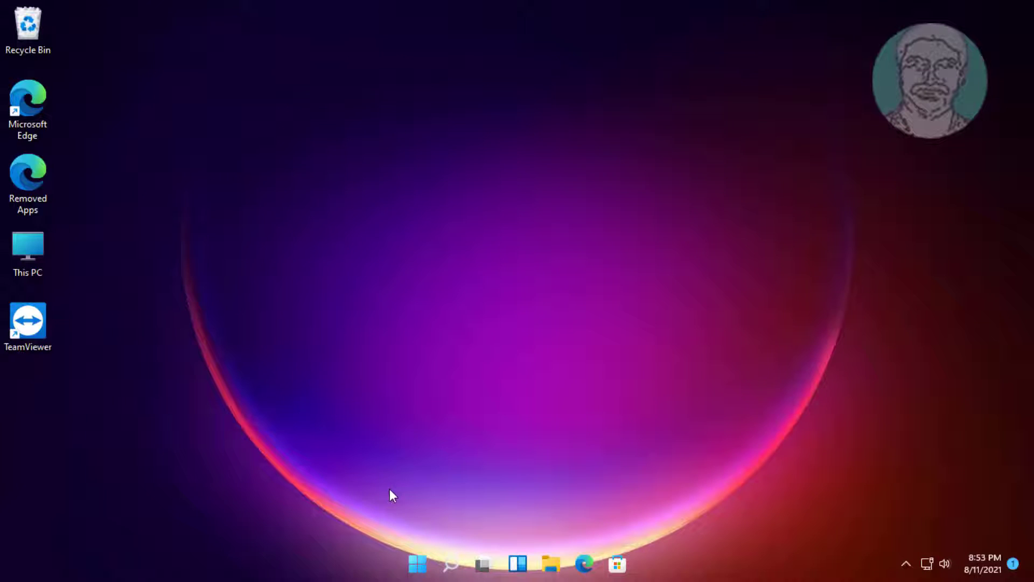
Launch Settings from the Start menu and go to the Apps category
click(417, 564)
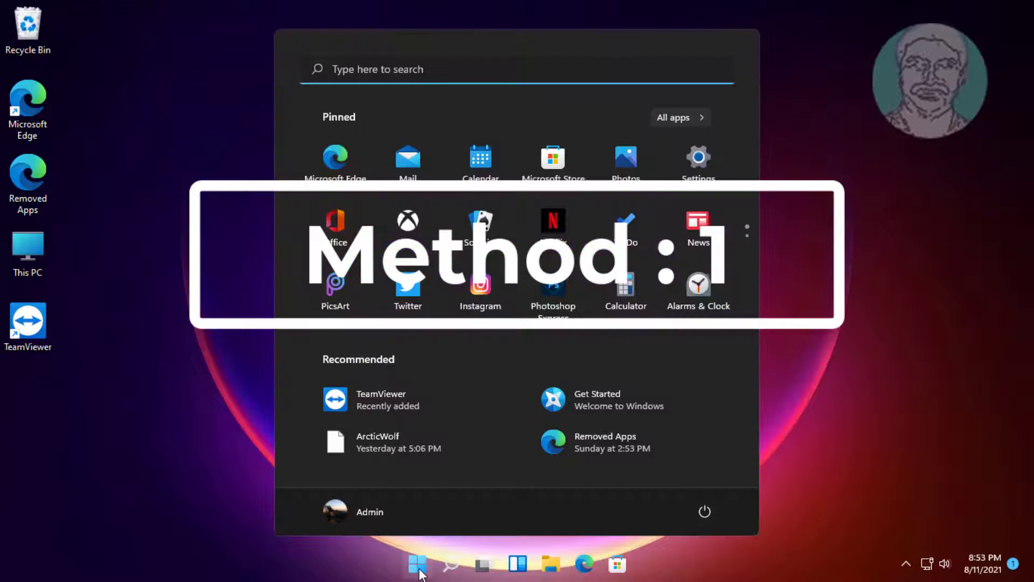
click(698, 158)
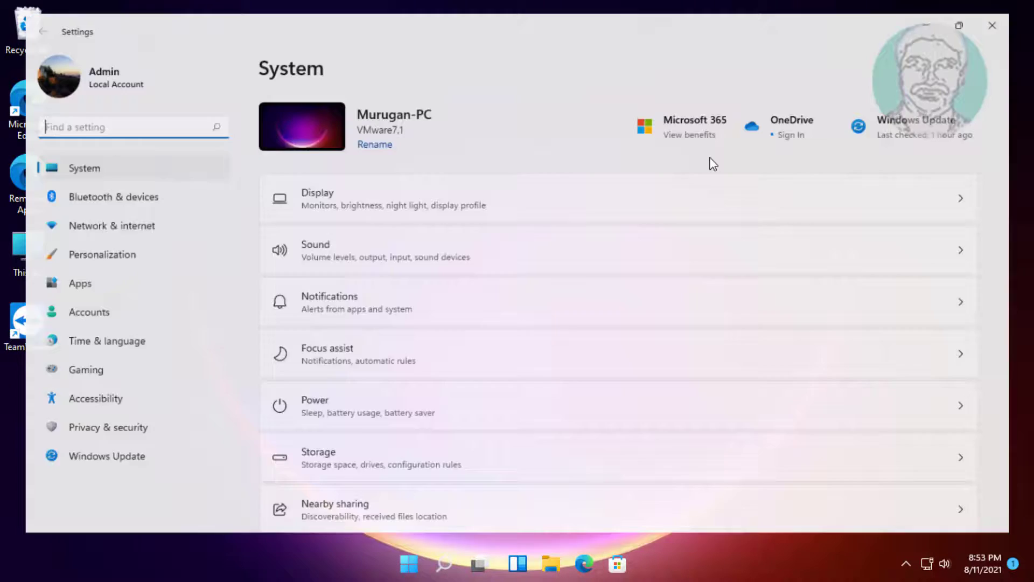
click(79, 283)
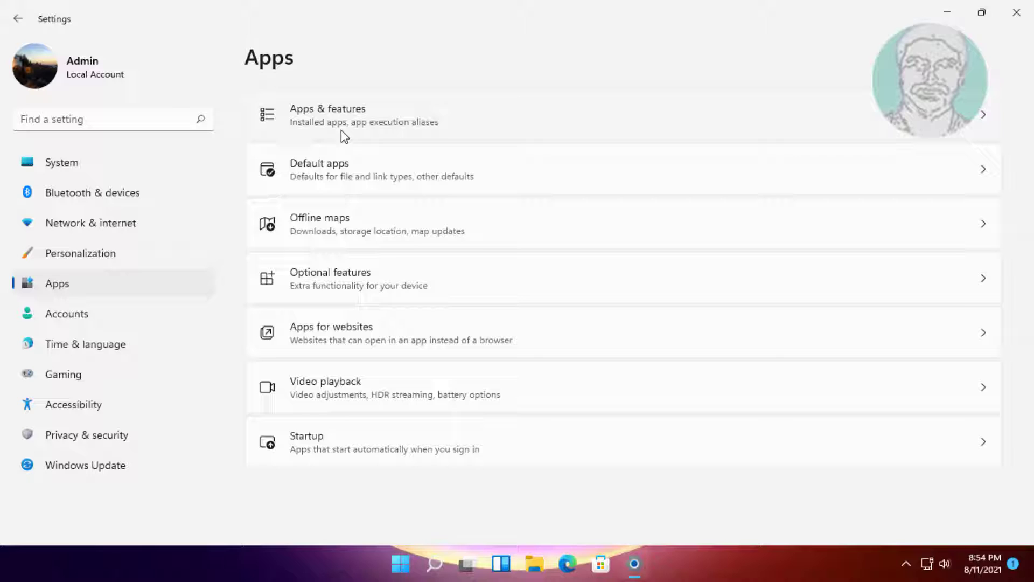
Search installed apps for 'store', open Microsoft Store advanced options, and reset it
click(328, 115)
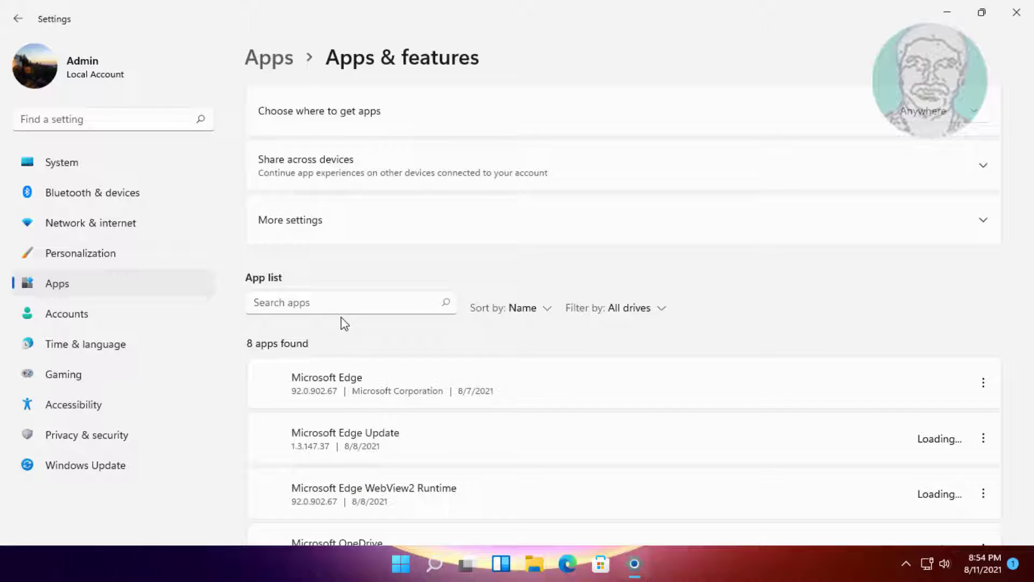
text(s)
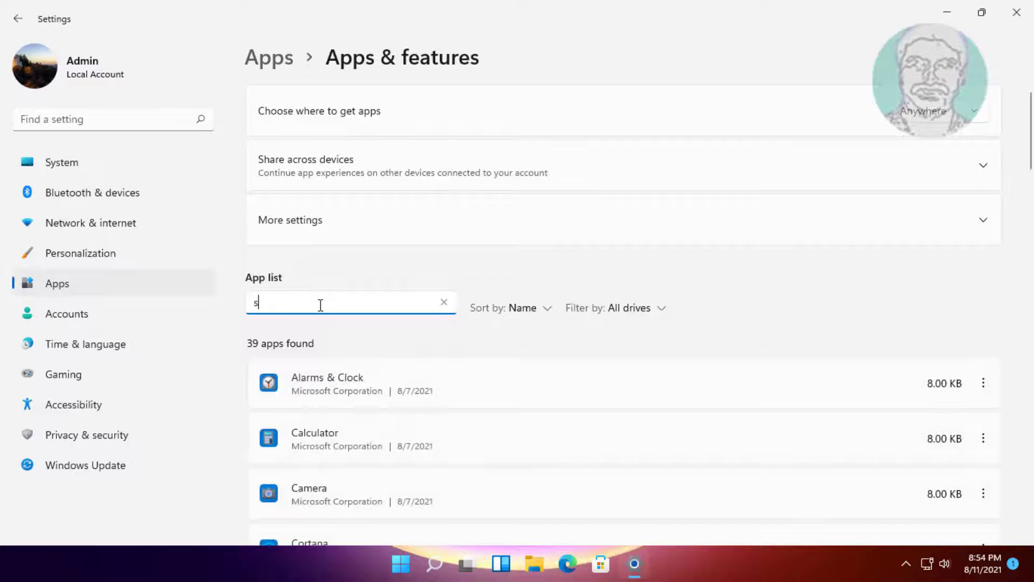
text(tore)
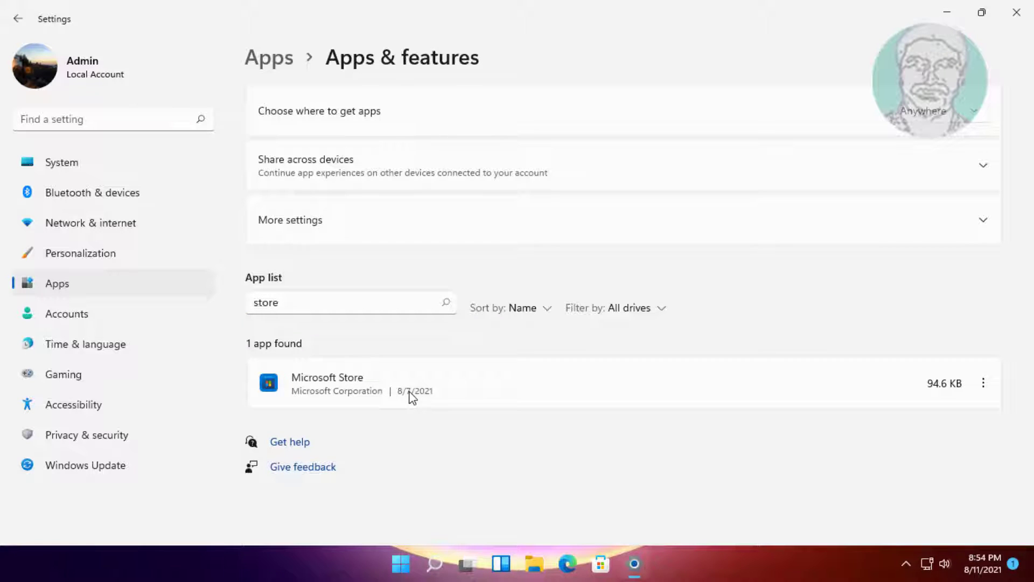
click(984, 383)
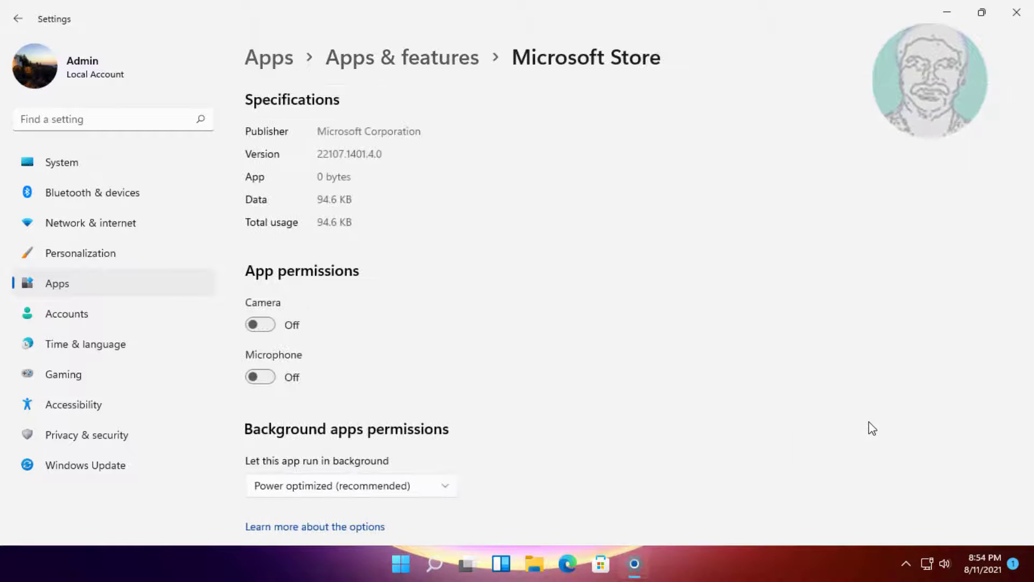
scroll(down, 3)
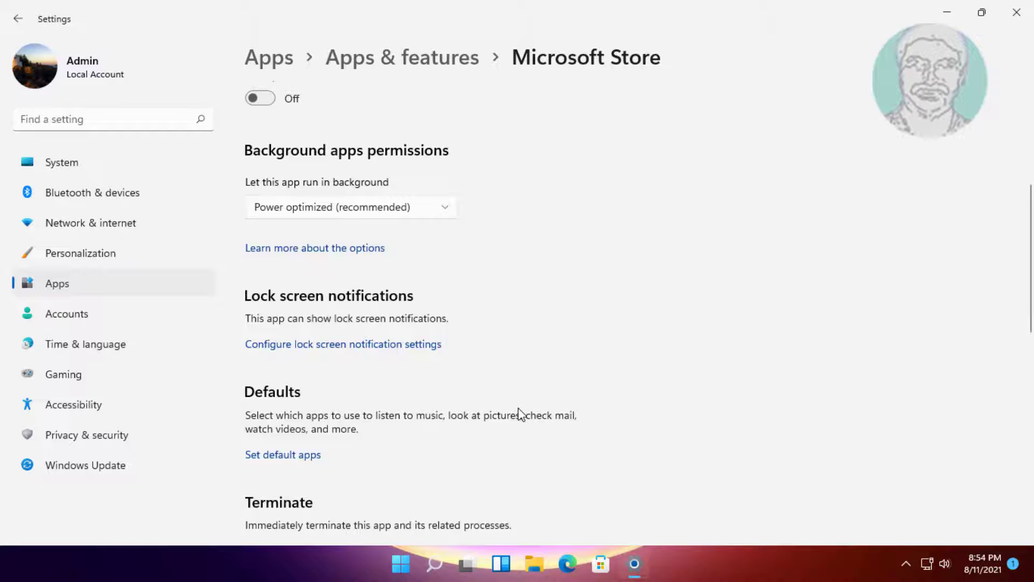
scroll(down, 3)
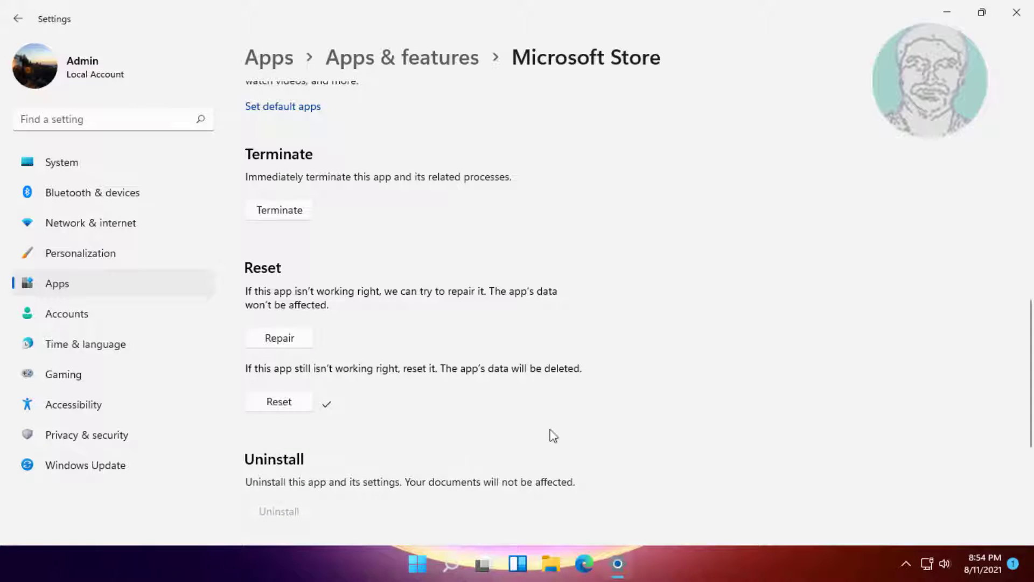
Navigate back to the Apps overview and close Settings
click(18, 19)
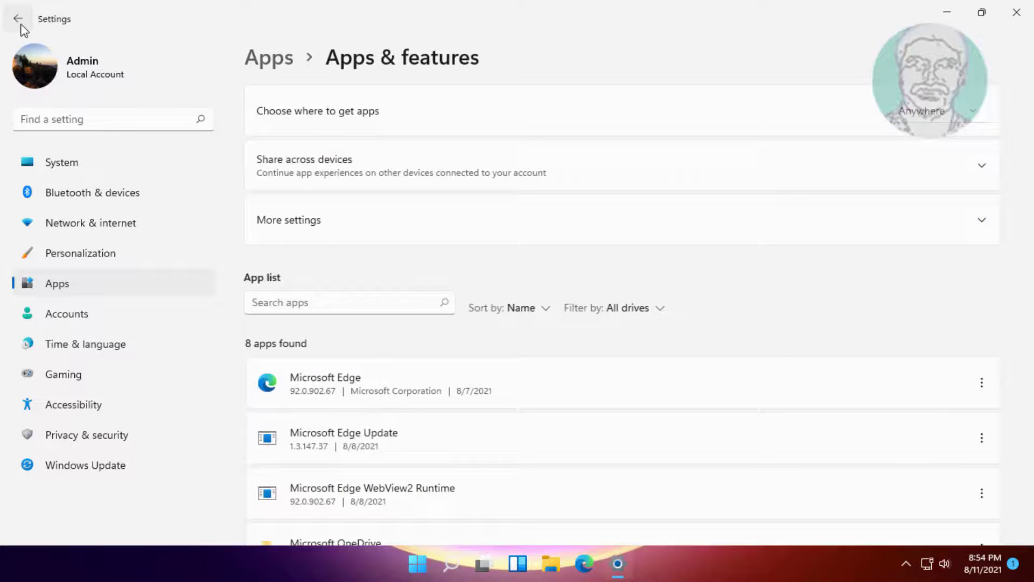
click(17, 19)
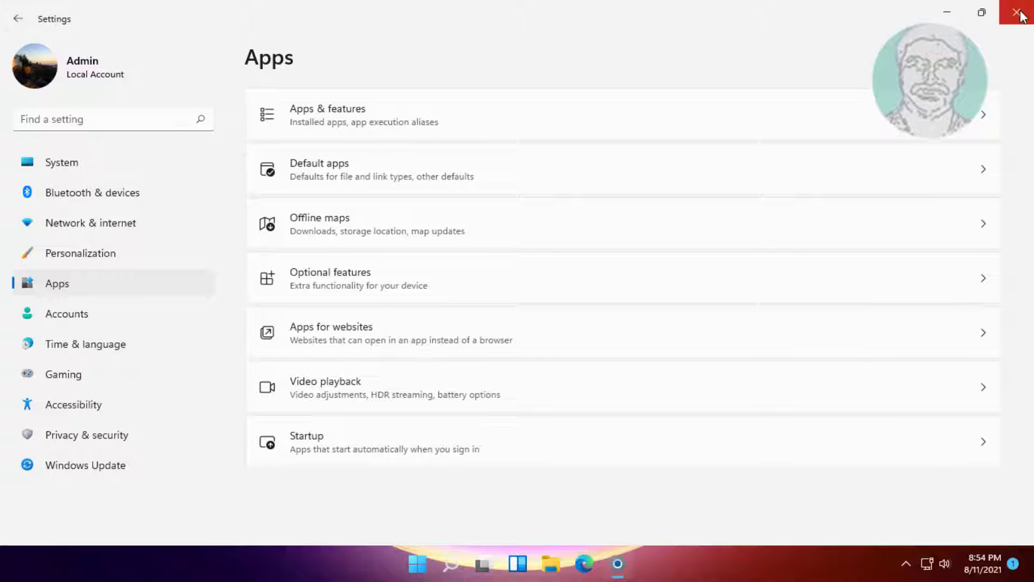
click(1021, 12)
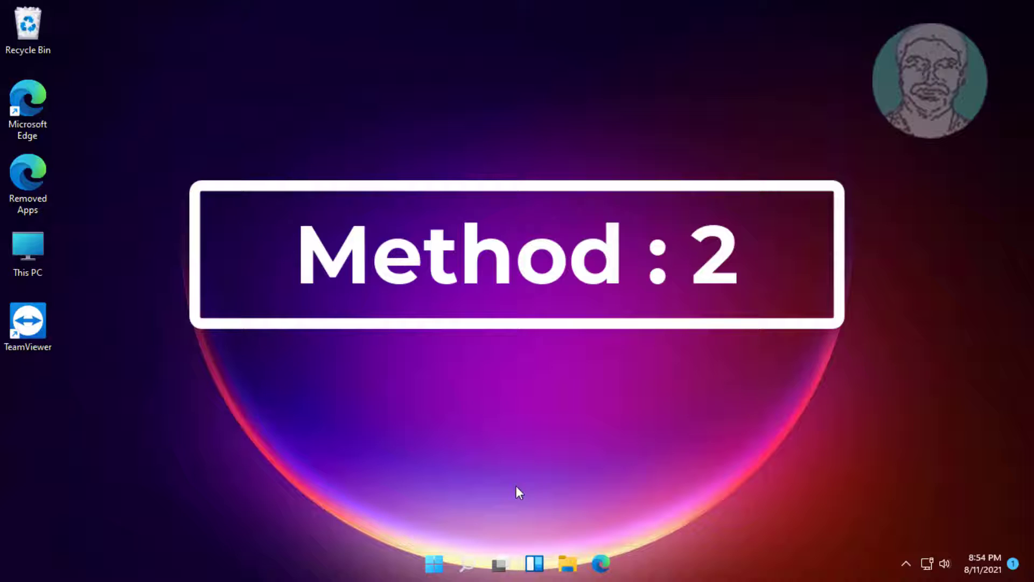
Search for 'cmd' and run Command Prompt as administrator
click(467, 563)
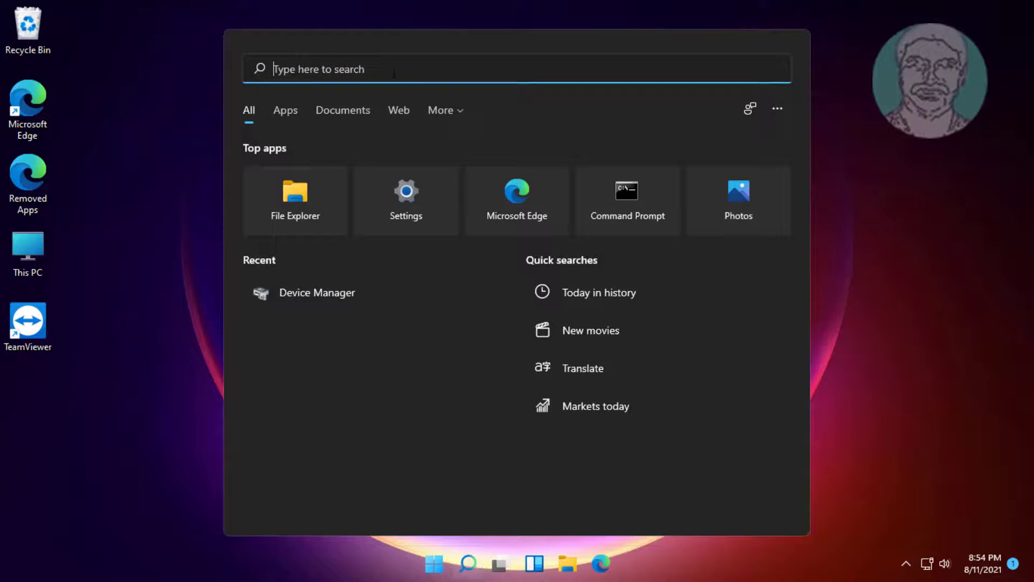
text(cmd)
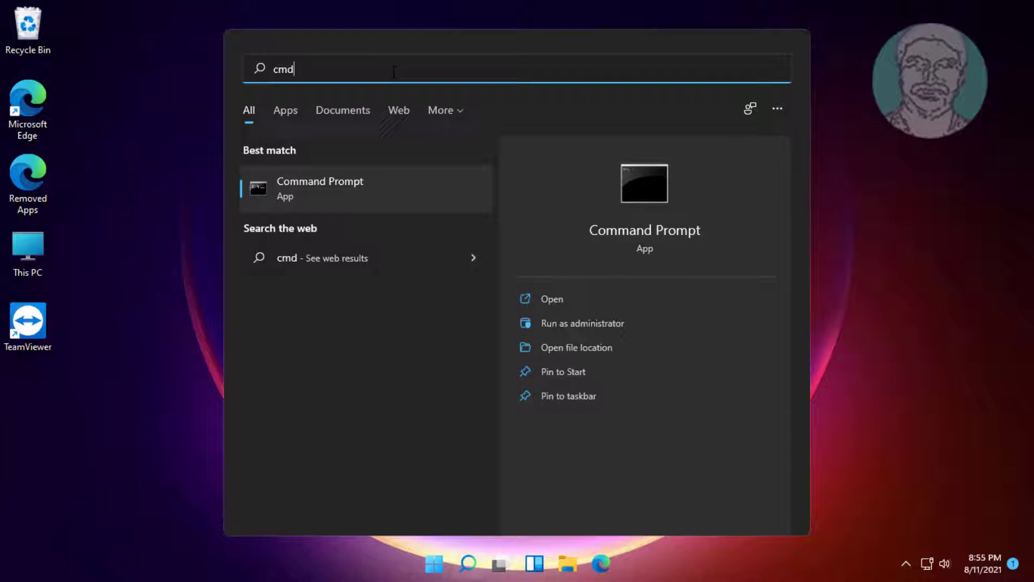
right_click(320, 188)
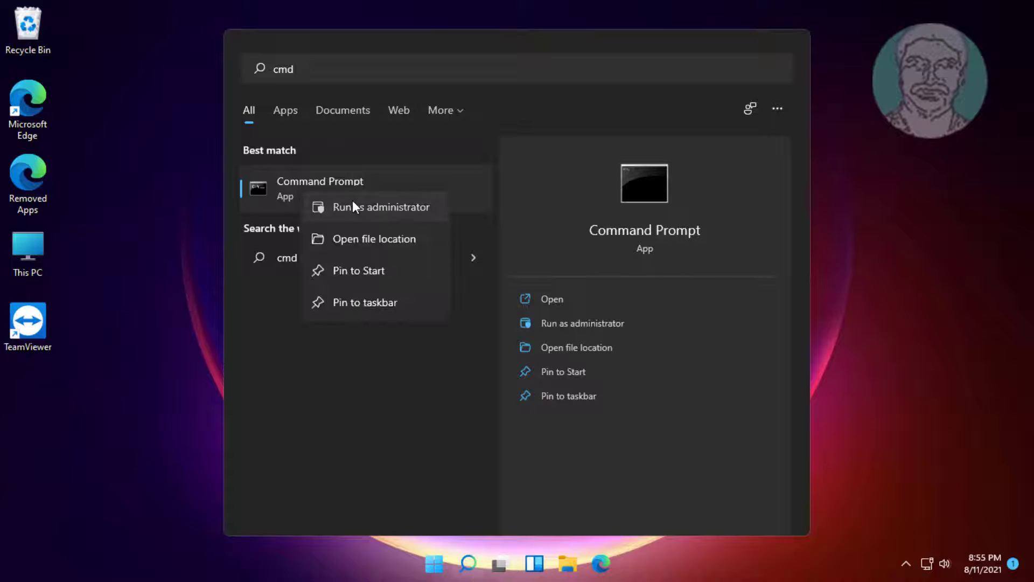
click(384, 206)
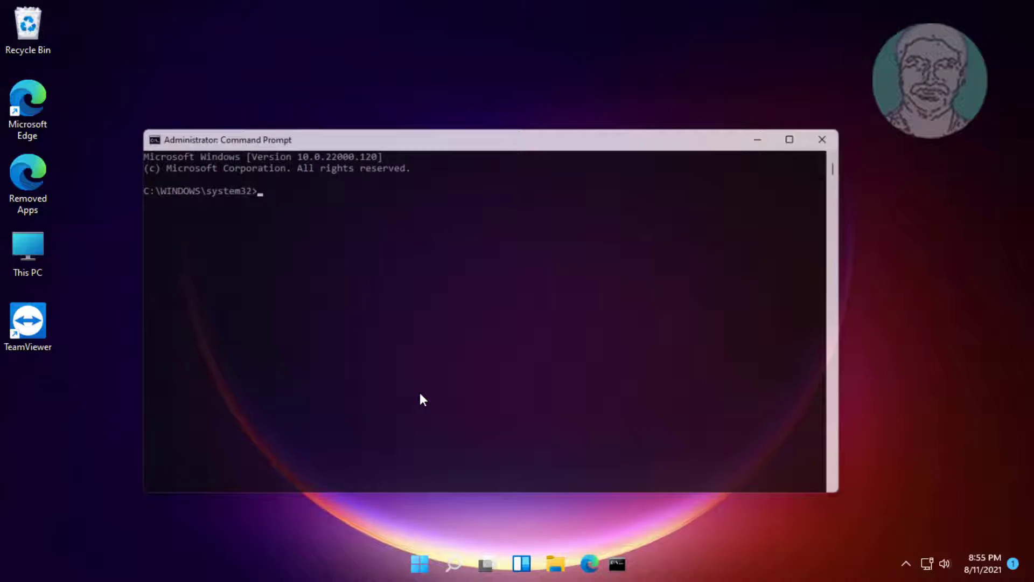
Run wsreset in Command Prompt, then close the console when it finishes
text(wsre)
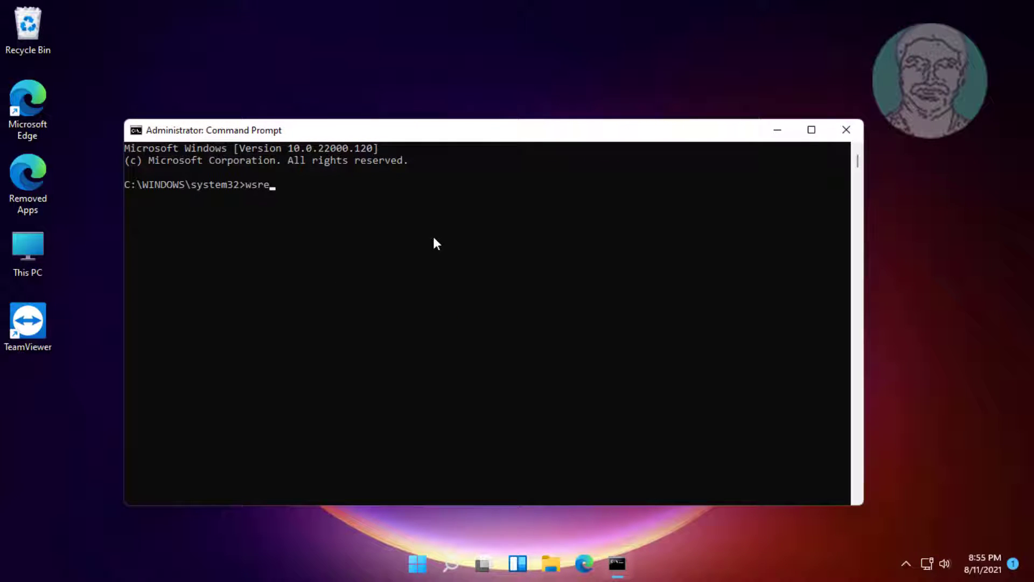
text(set)
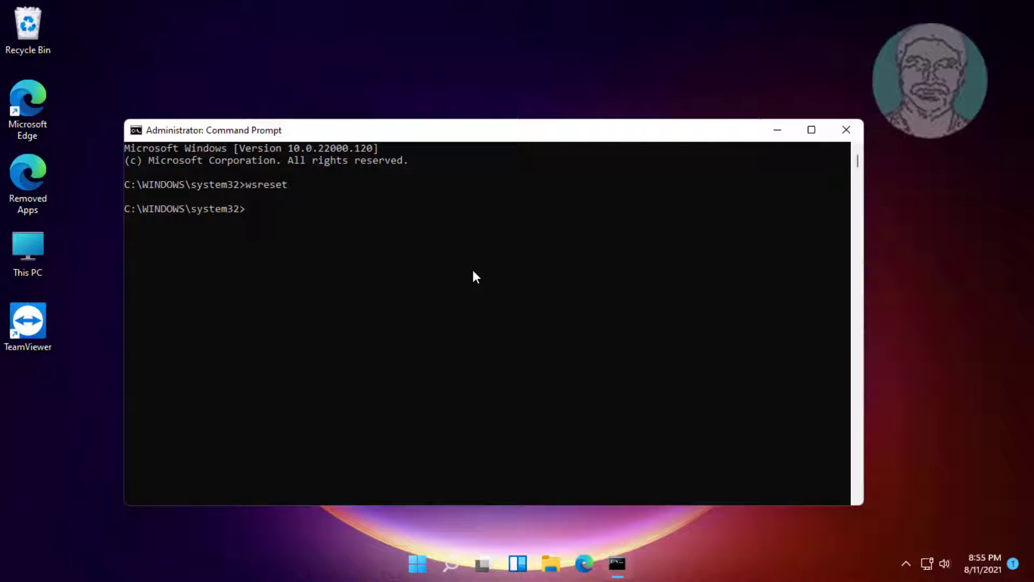
click(847, 129)
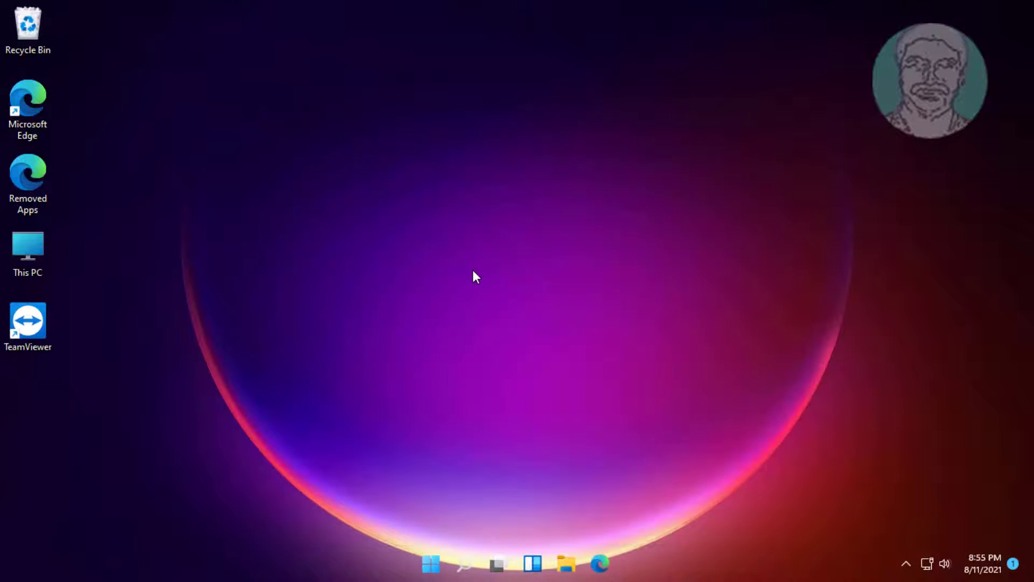
mouse_move(569, 496)
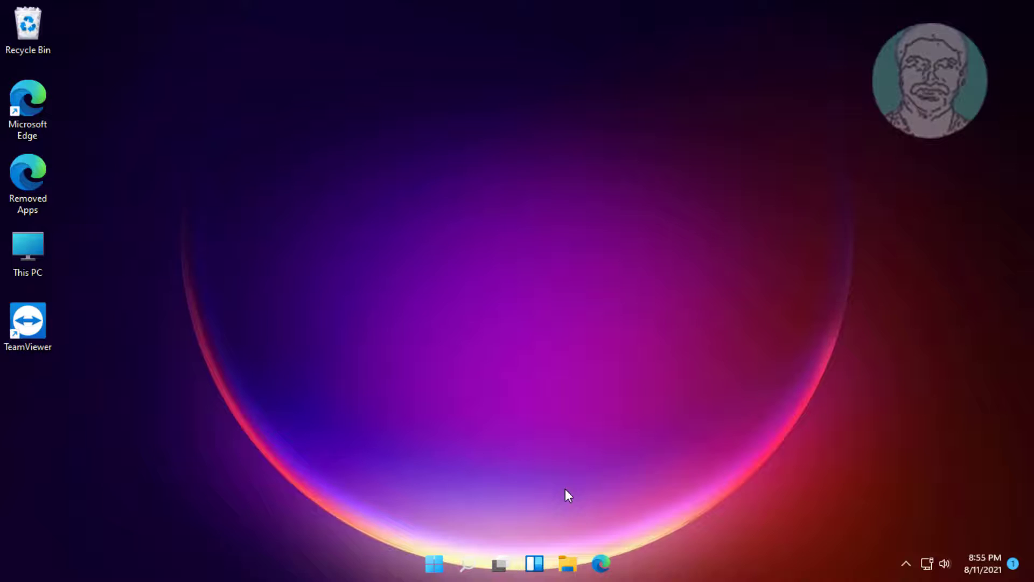
Reopen Settings from Start and scroll the System page to Troubleshoot
click(433, 564)
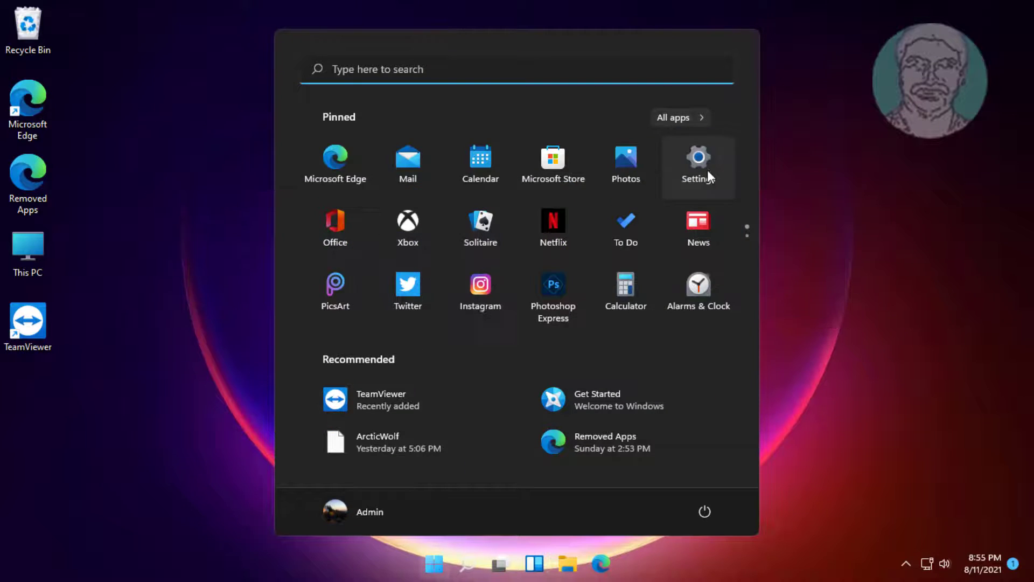
click(698, 162)
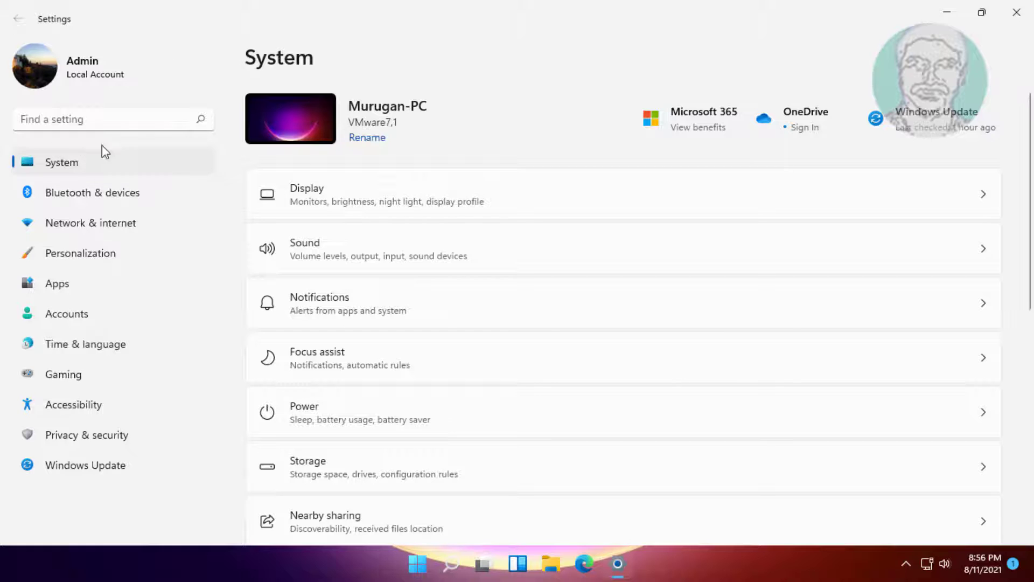
scroll(down, 3)
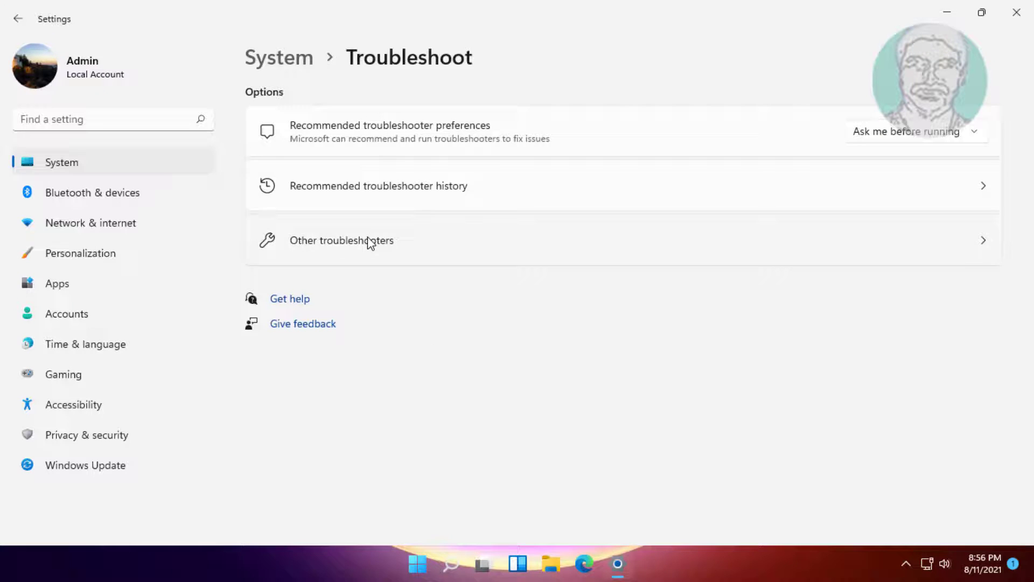
Run the Windows Store Apps troubleshooter from Other troubleshooters
click(341, 241)
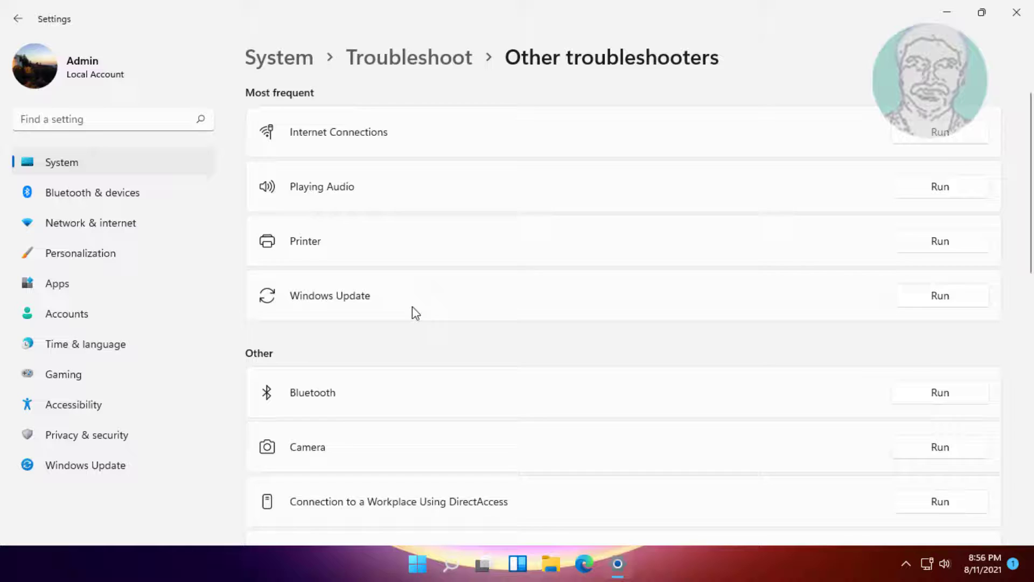
scroll(down, 3)
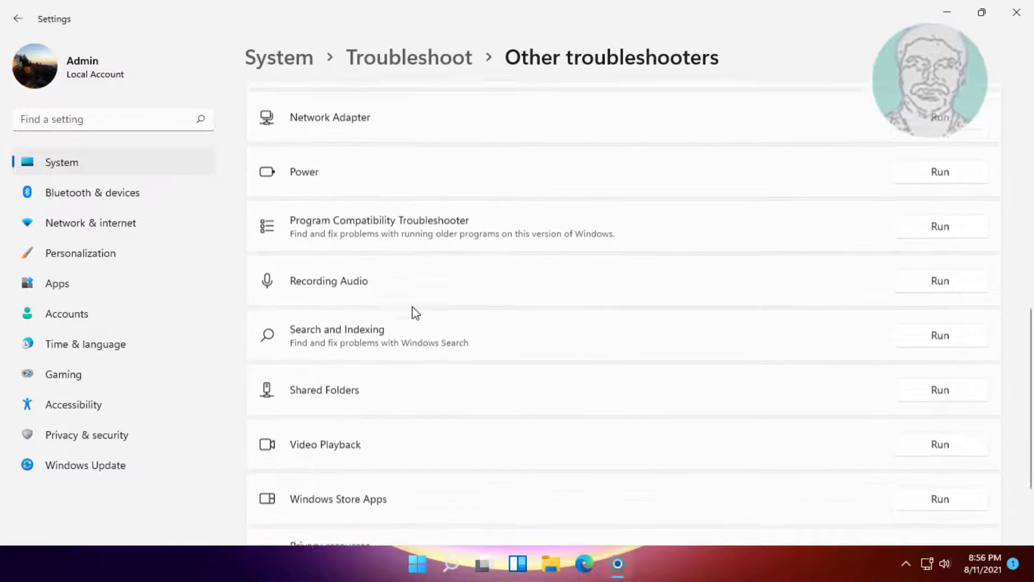
scroll(down, 3)
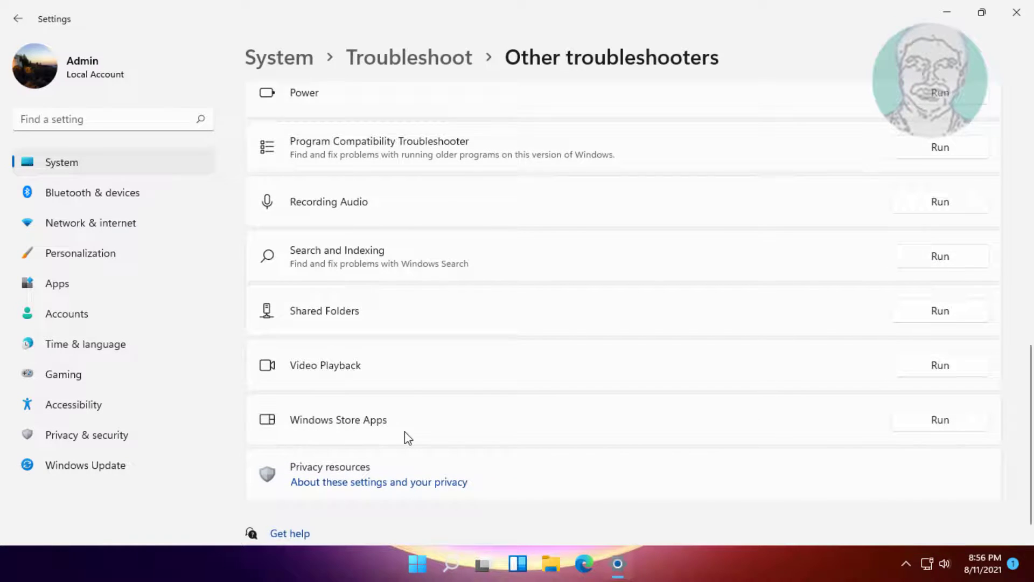
mouse_move(979, 427)
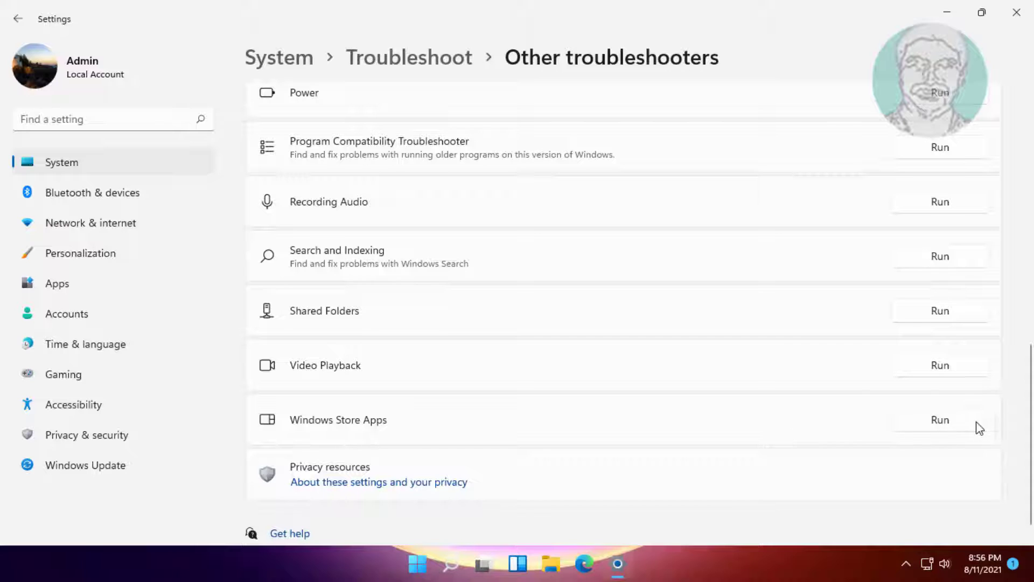
click(939, 419)
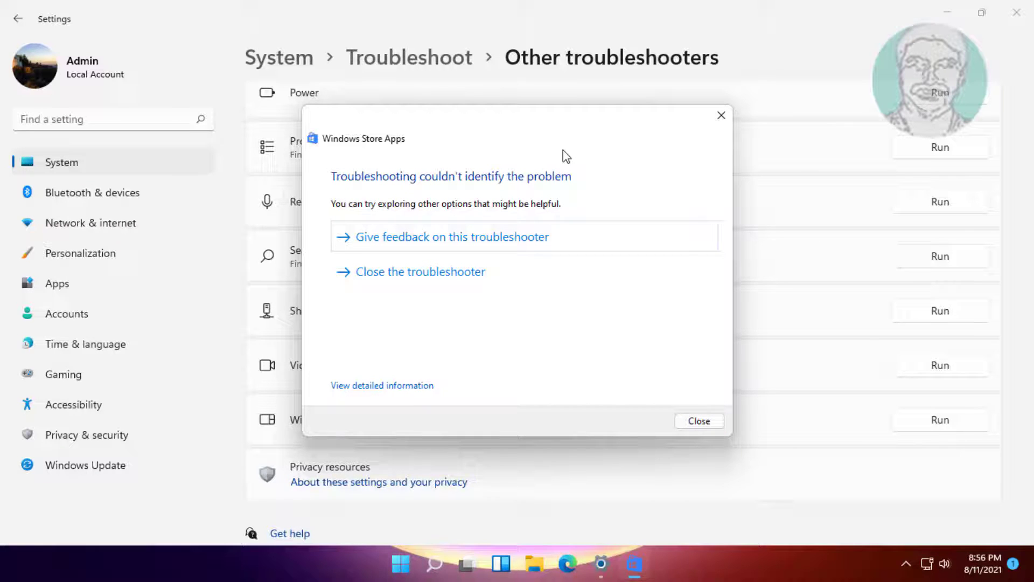
Dismiss the troubleshooter result and launch 'cmd' as administrator, approving the UAC prompt
click(699, 421)
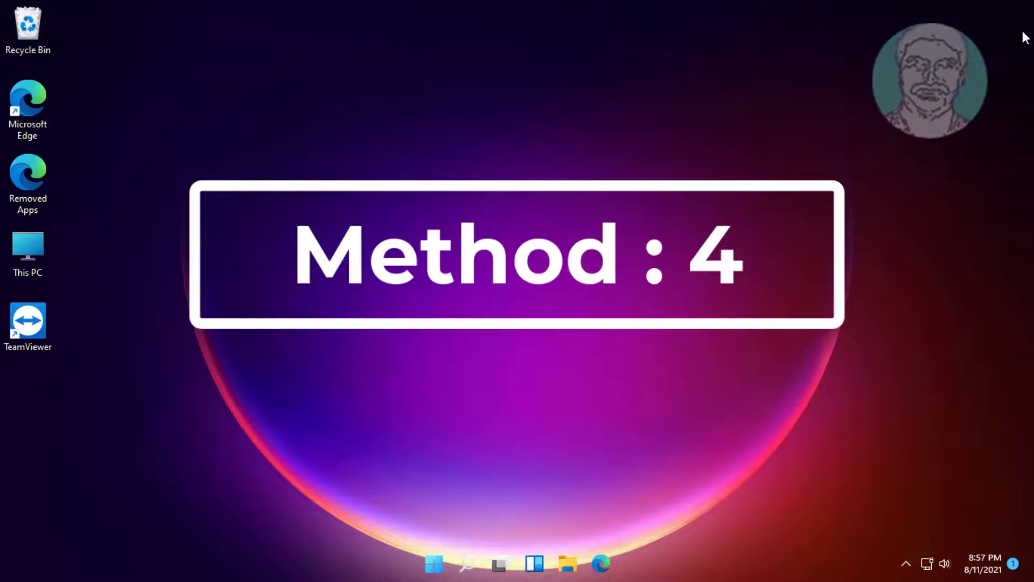
click(465, 564)
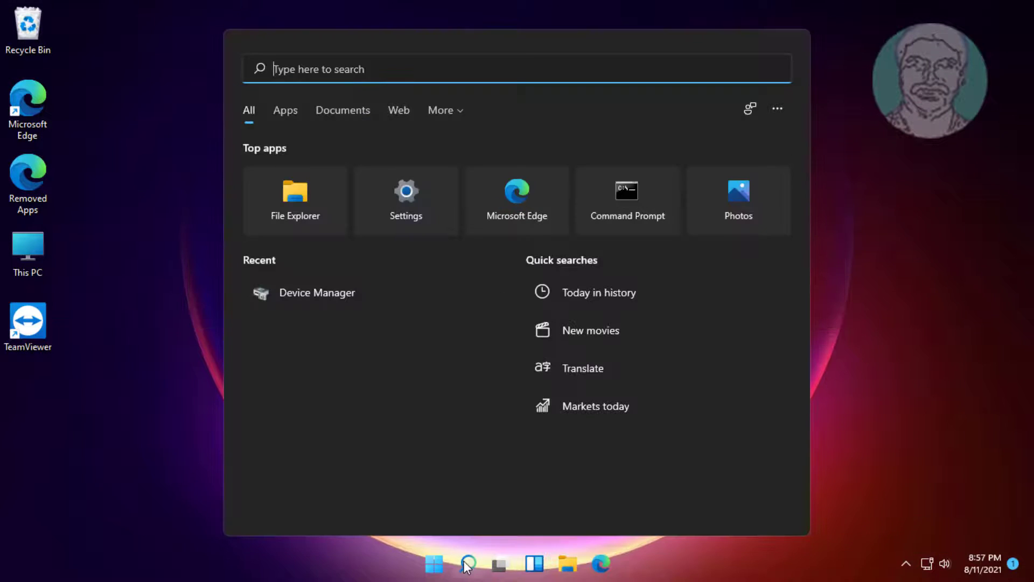
text(cm)
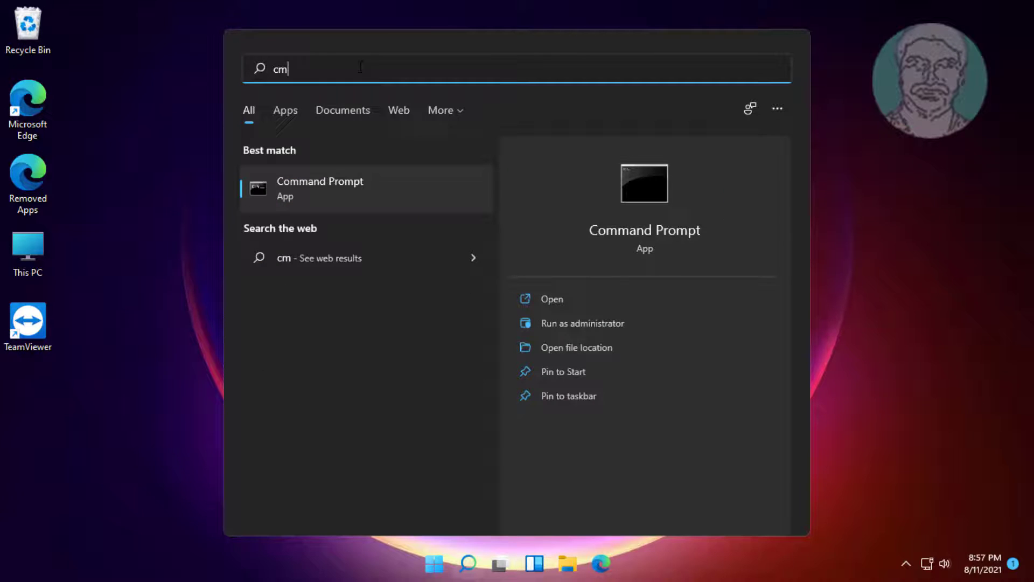
text(d)
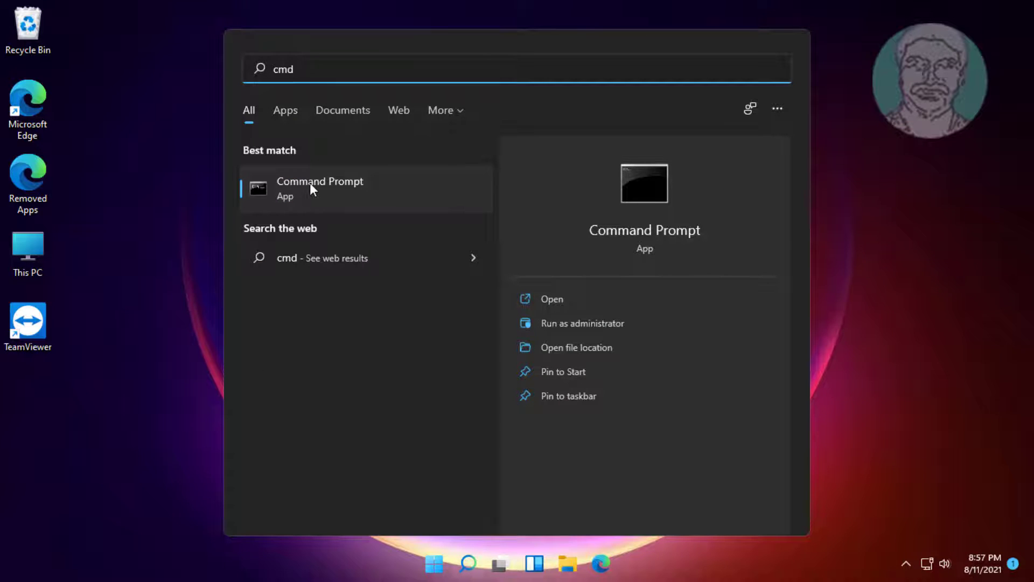
click(581, 323)
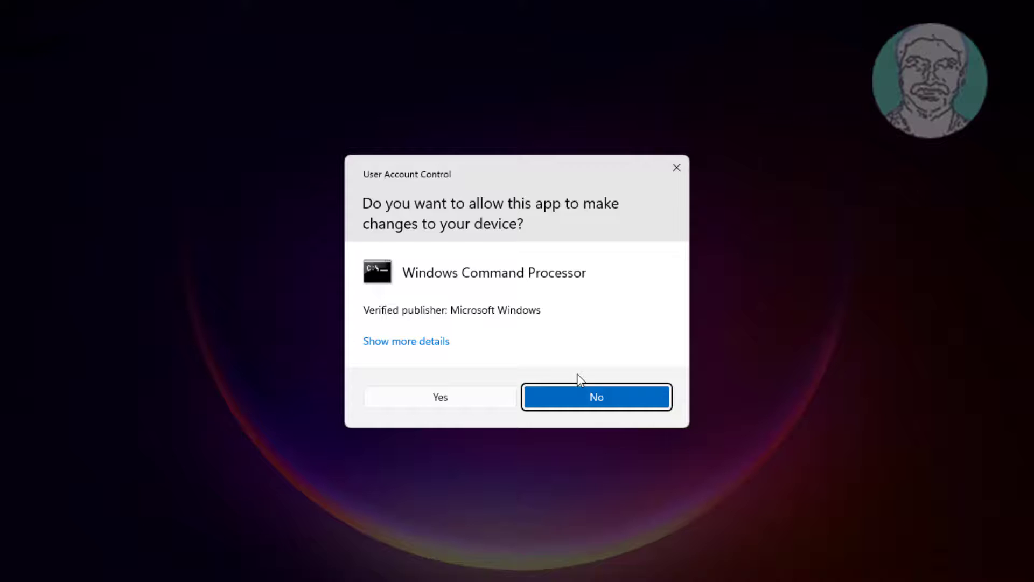
click(440, 397)
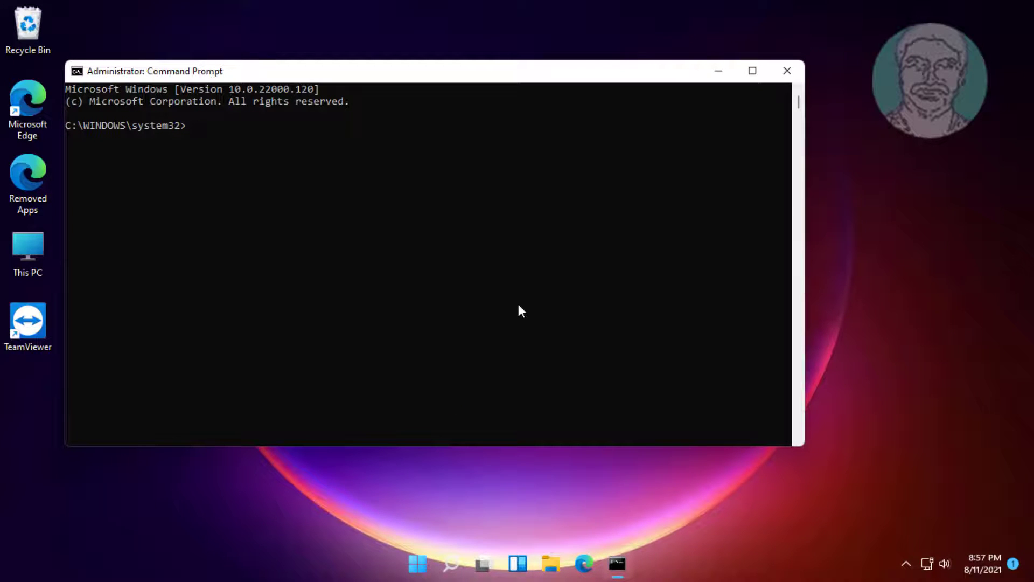
Run sfc /scannow and wait until it reports no integrity violations
text(sfc /scannow)
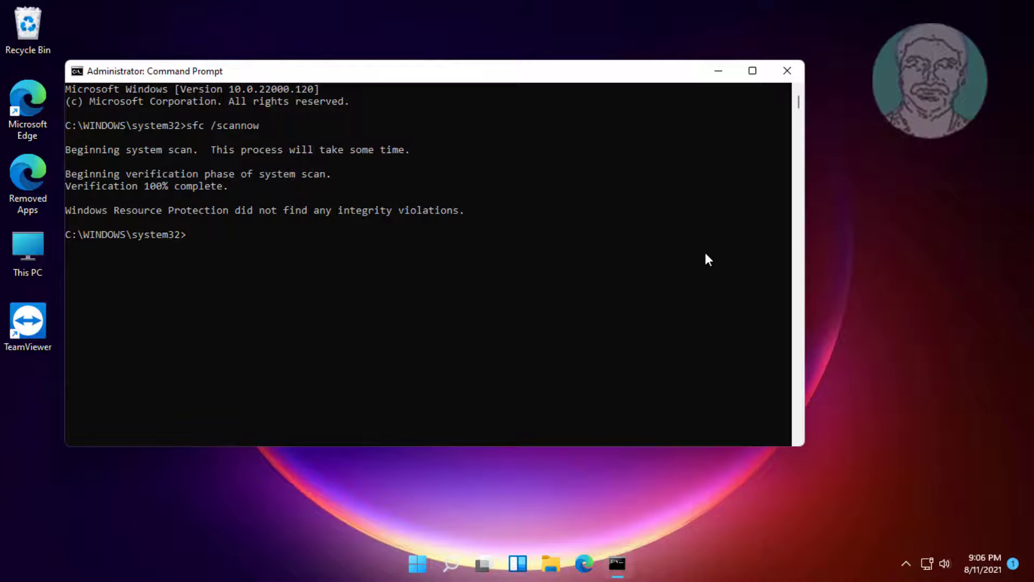
Run dism /online /cleanup-image /checkhealth, confirming no component store corruption
text(dis)
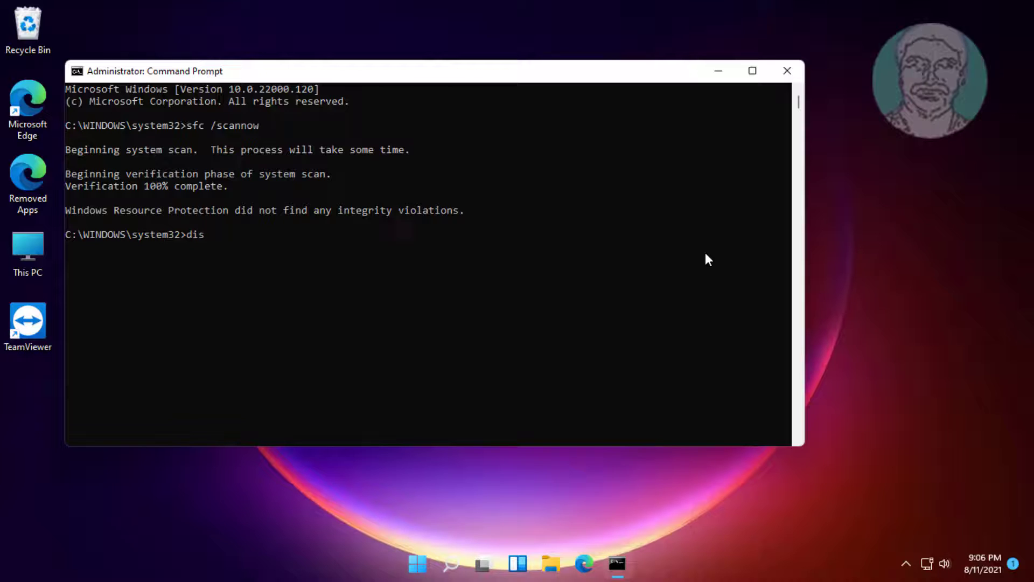
text(m /)
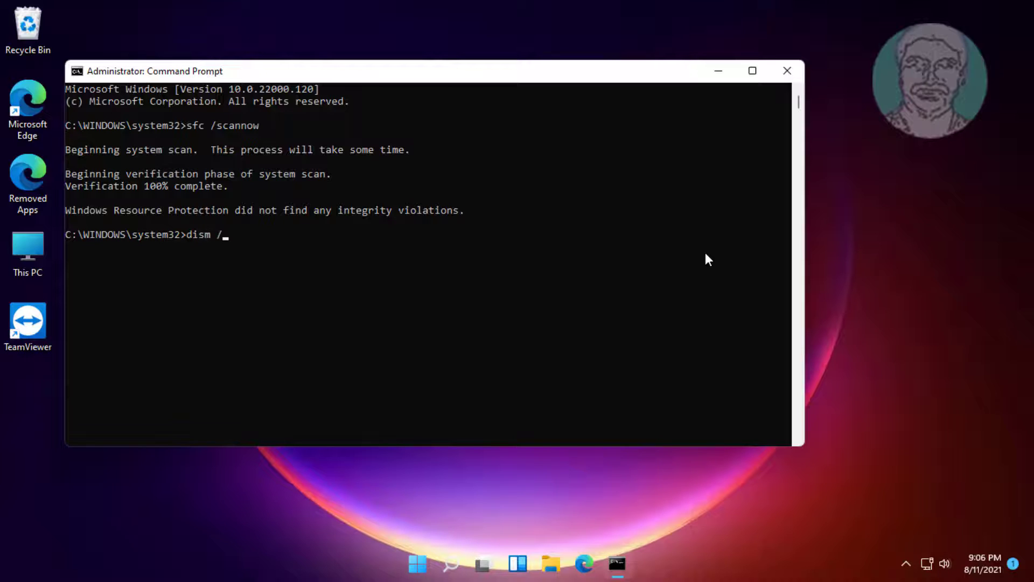
text(online)
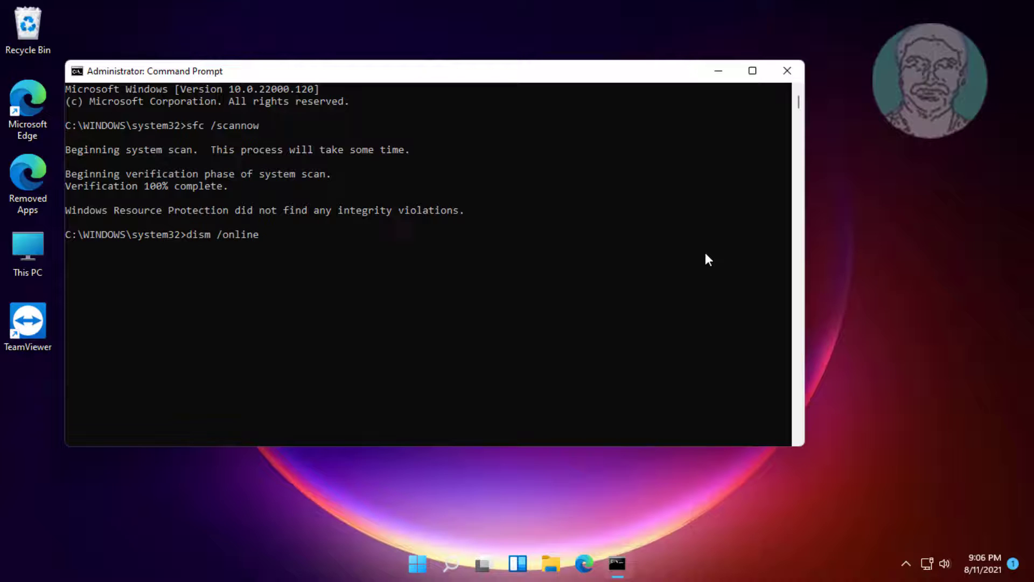
text(/)
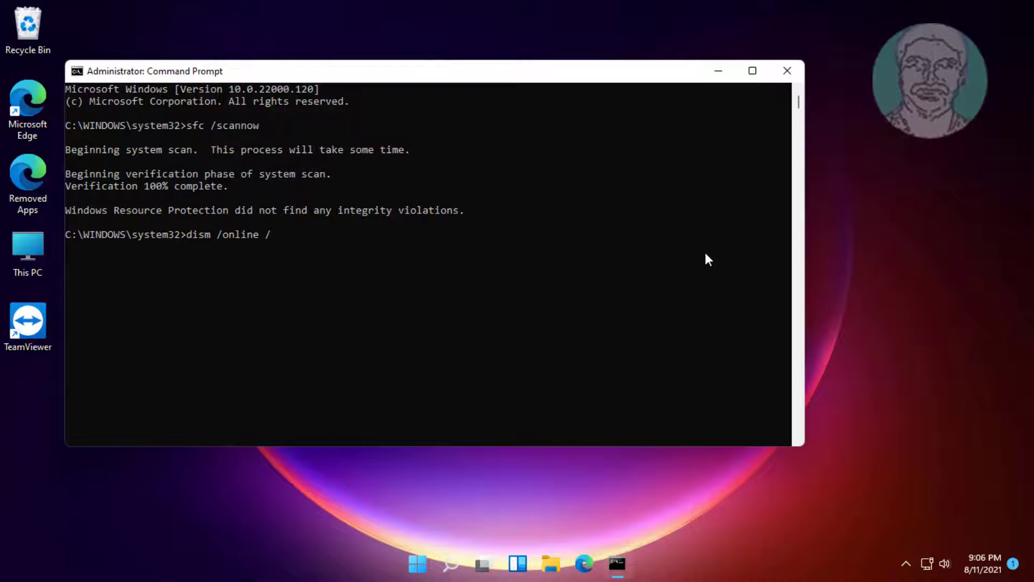
text(cleanup)
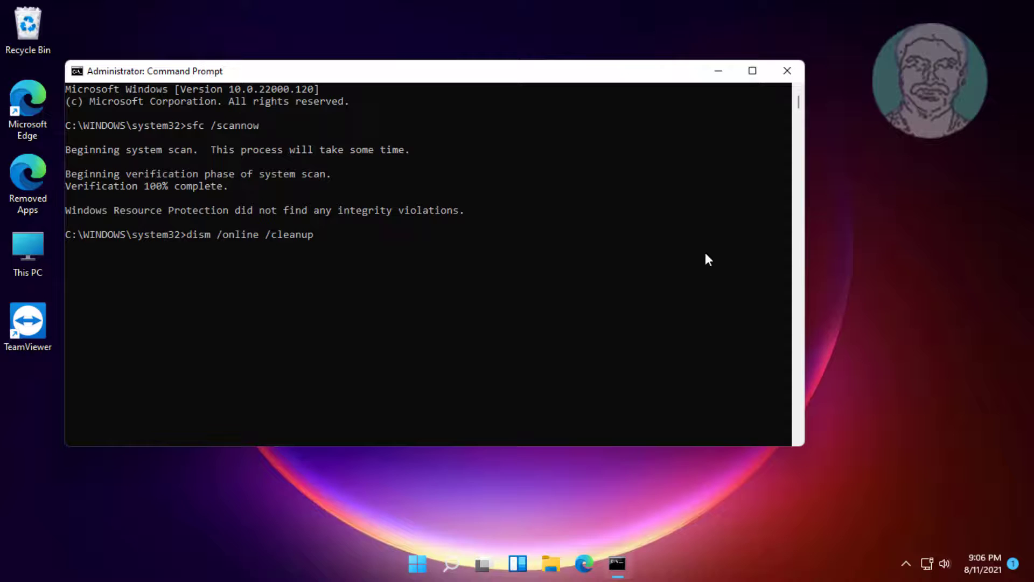
text(-i)
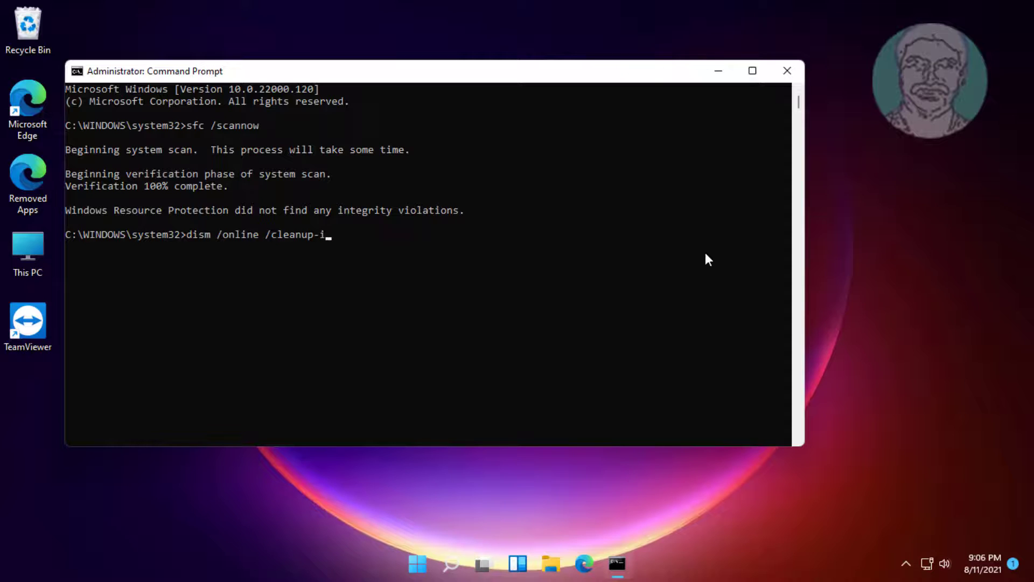
text(mage /)
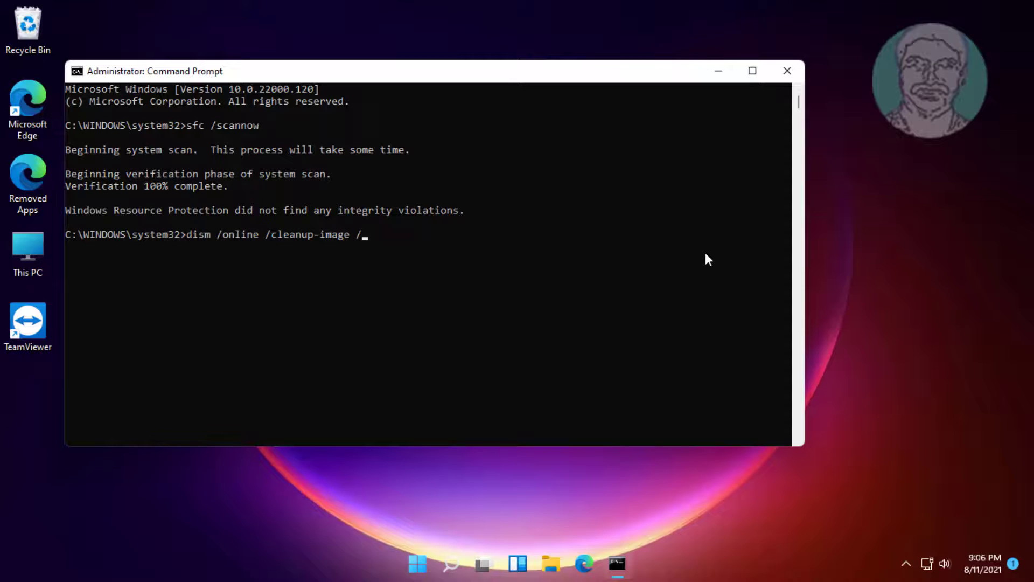
text(checkhealth)
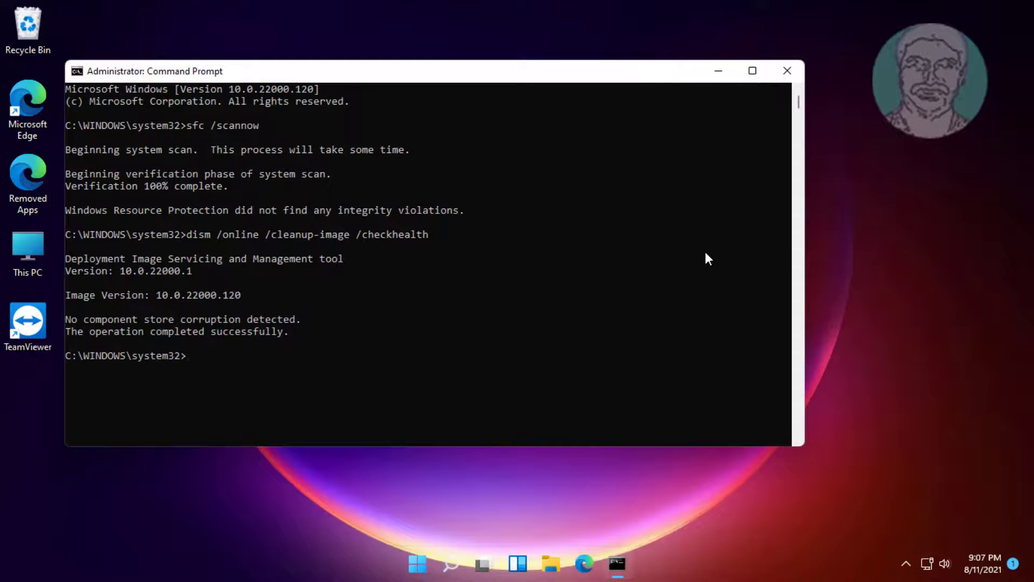
Run dism /online /cleanup-image /scanhealth to 100%, finding no component store corruption
text(dism)
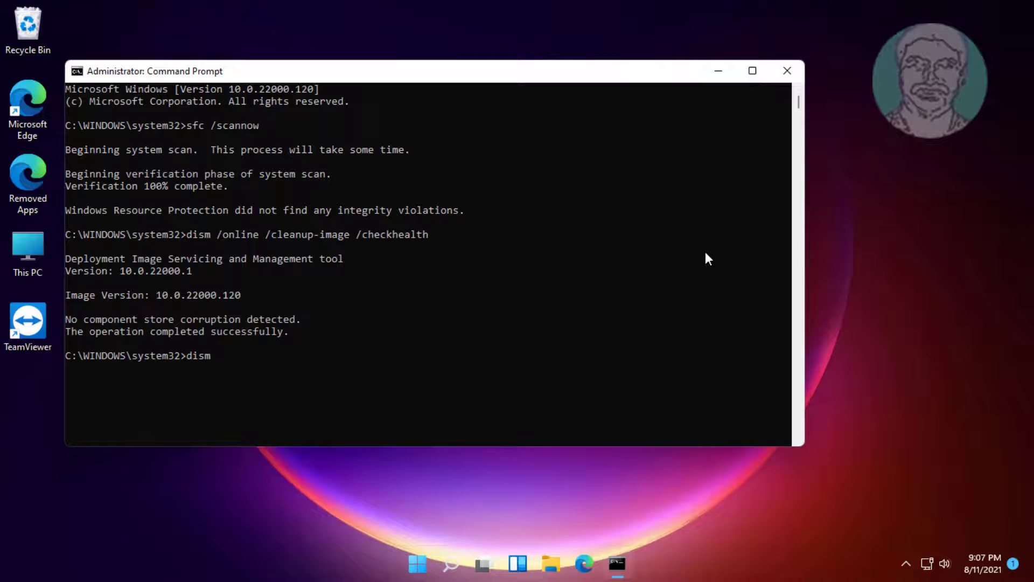
text(/online)
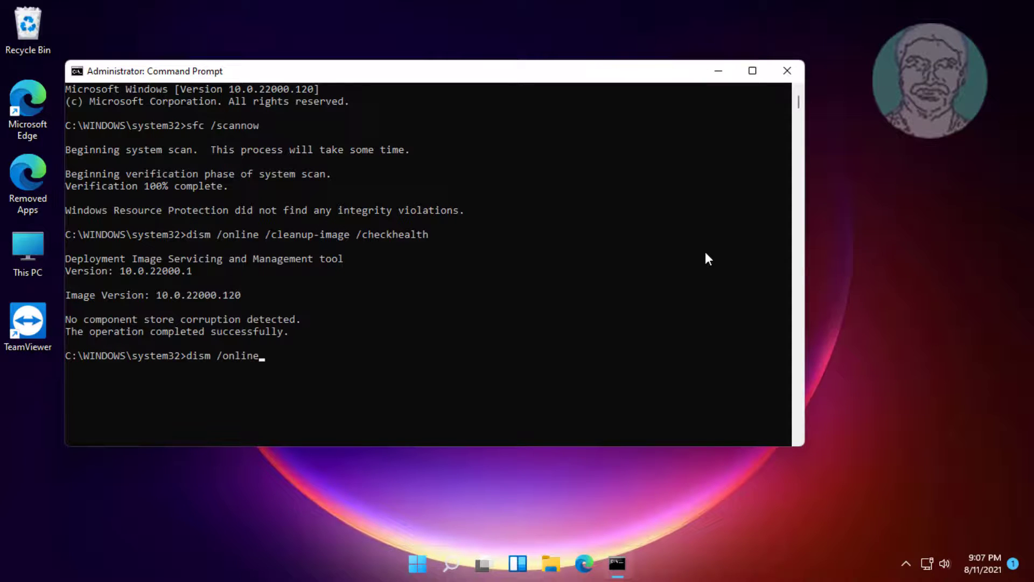
text(/cle)
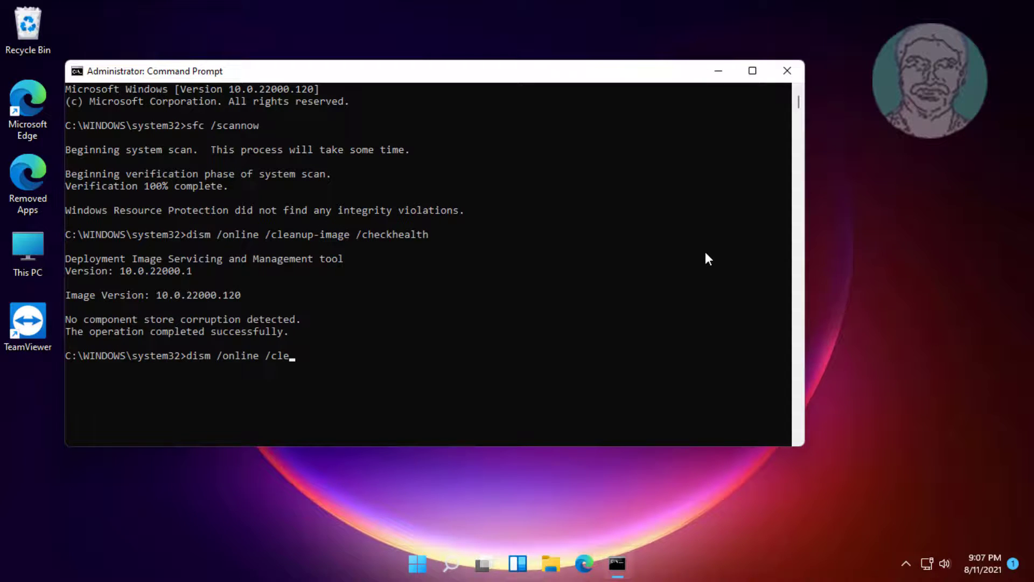
text(anup)
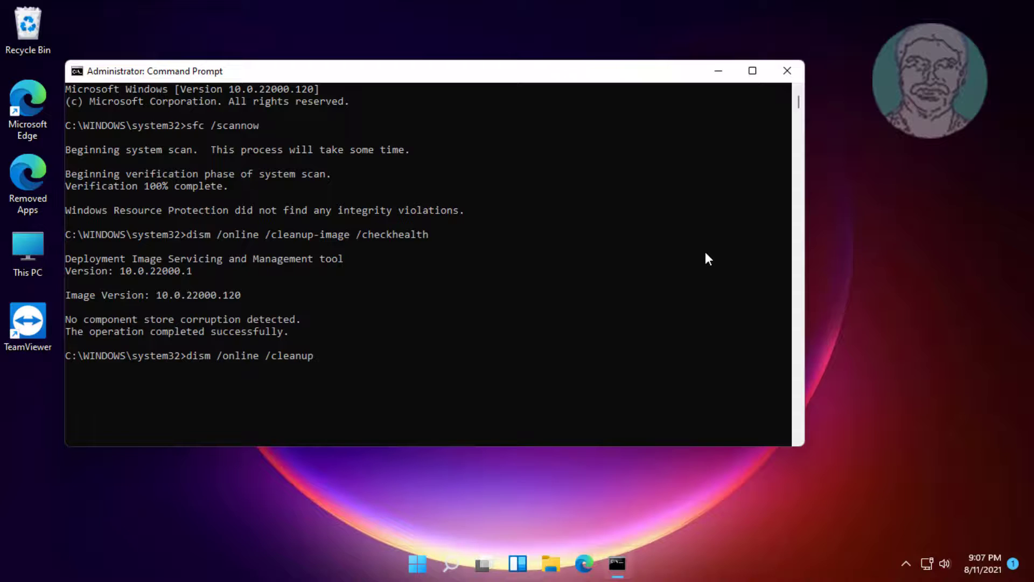
text(-image)
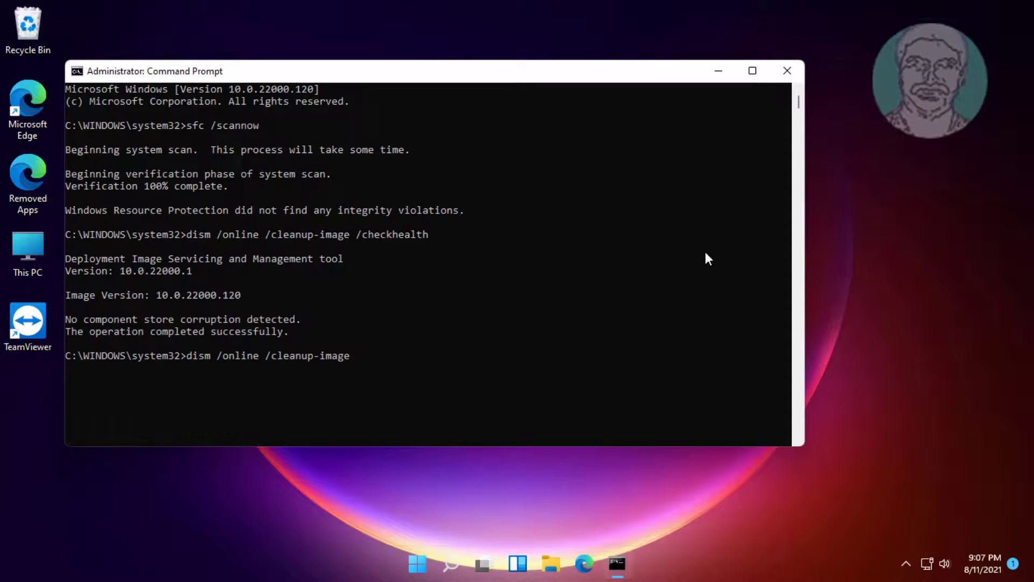
text(/s)
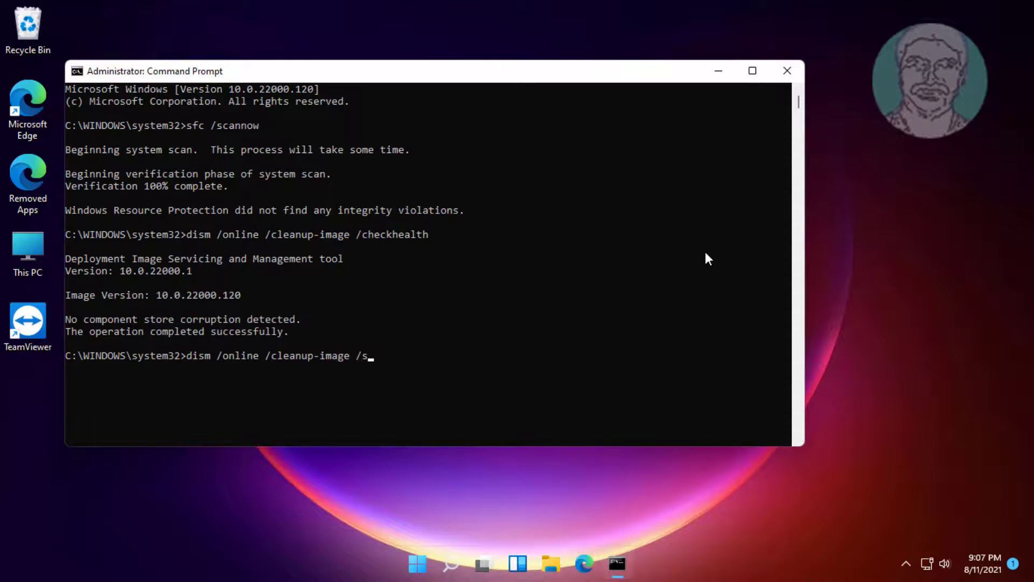
text(canhea)
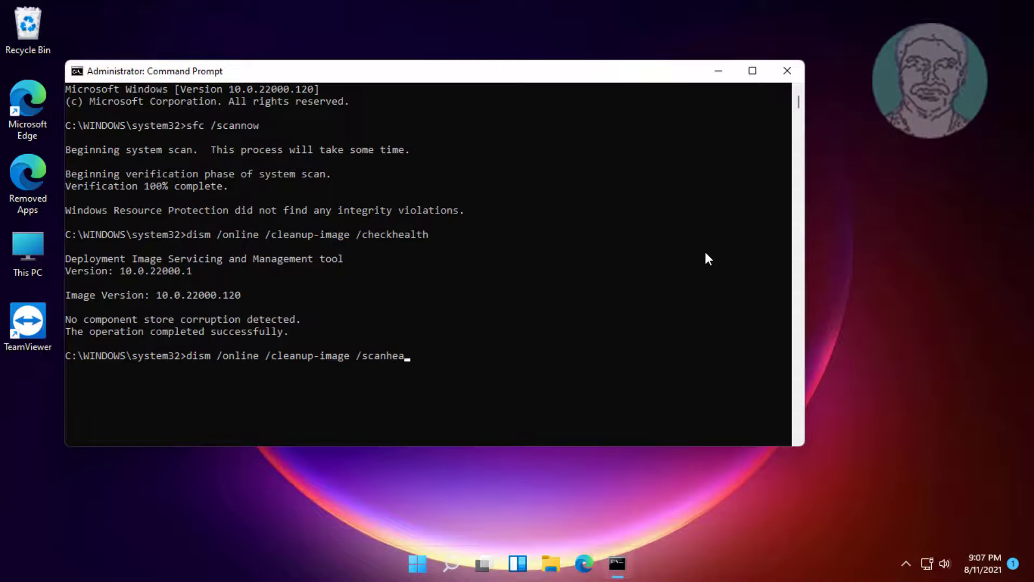
text(lth)
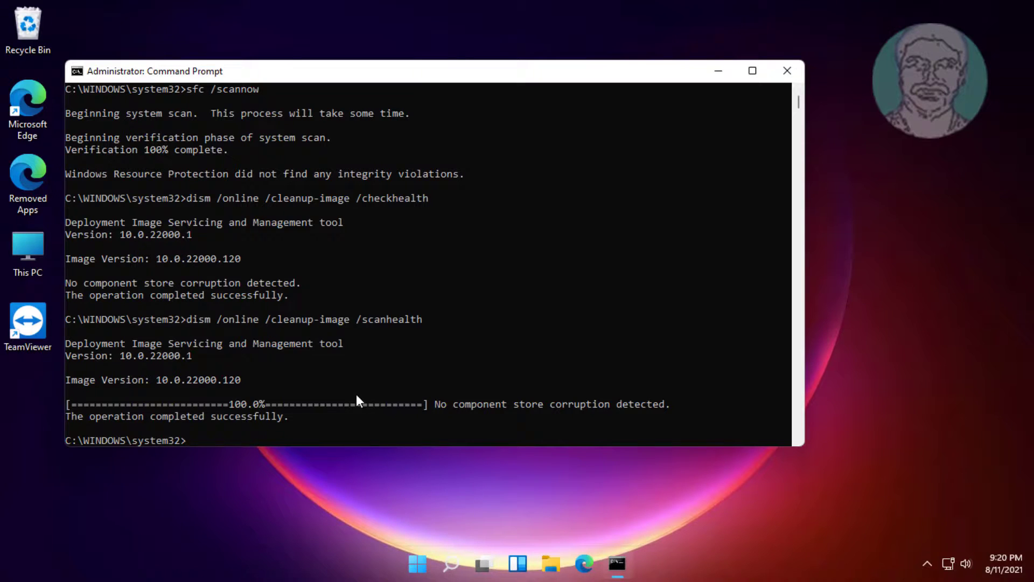
mouse_move(323, 442)
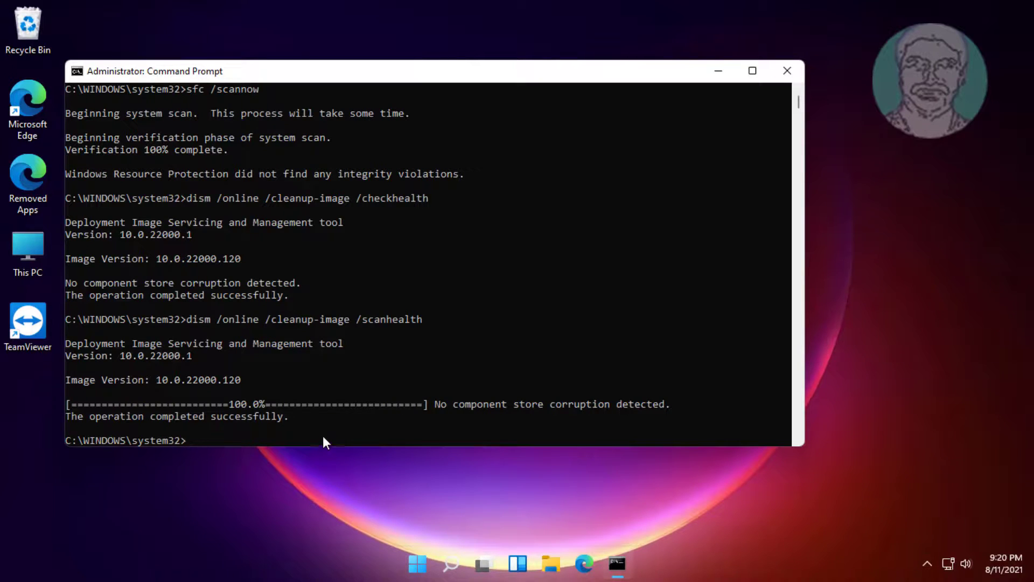
Run 'dism /online /cleanup-image /restorehealth' to 100%, then exit Command Prompt
text(d)
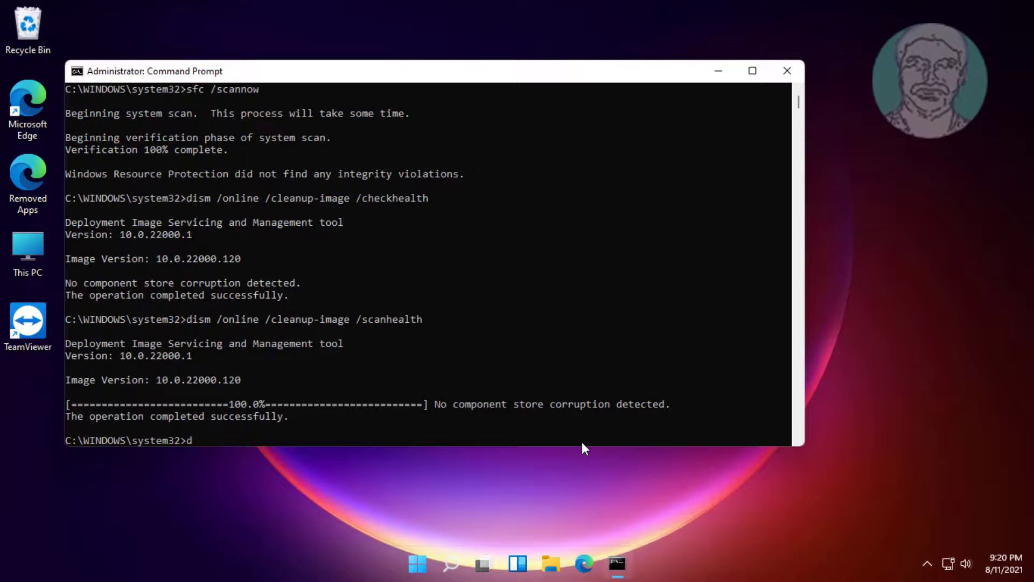
text(ism /)
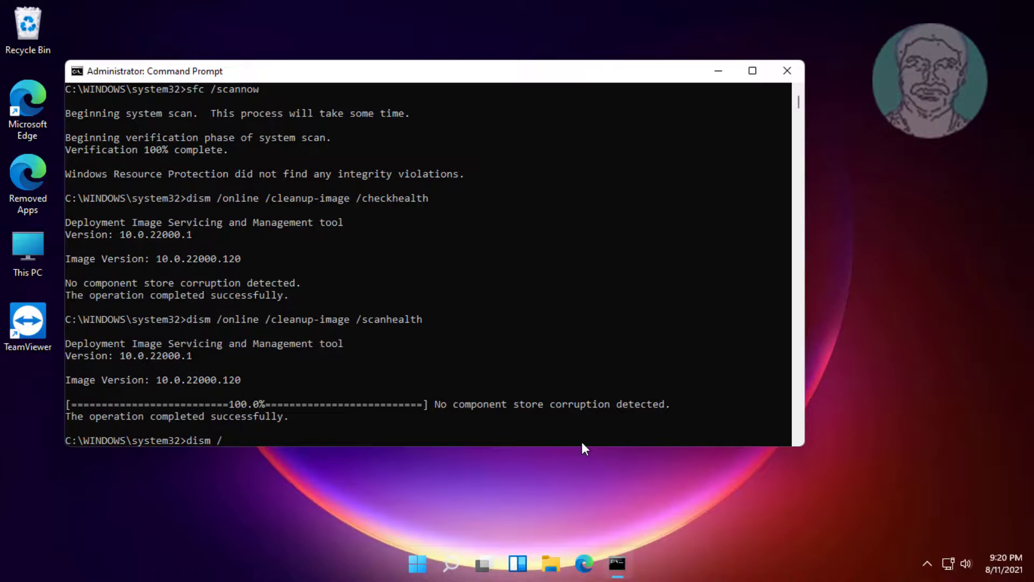
text(online)
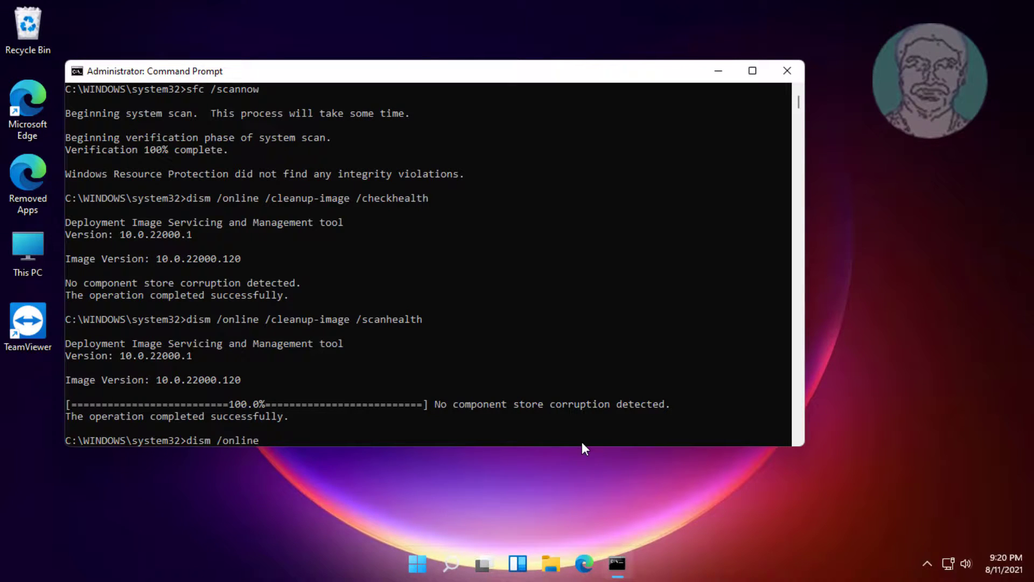
text(/clean)
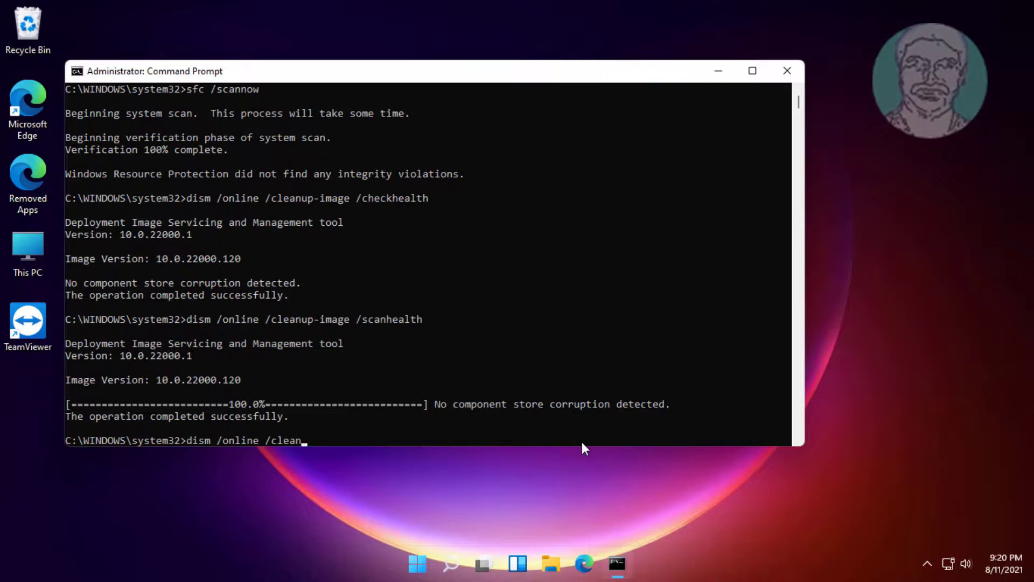
text(up-image /)
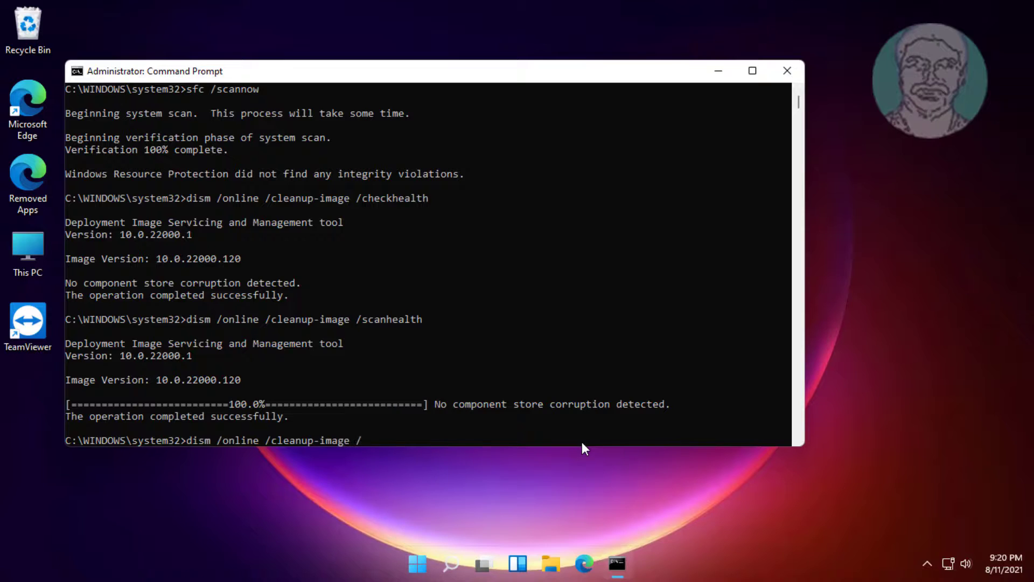
text(restor)
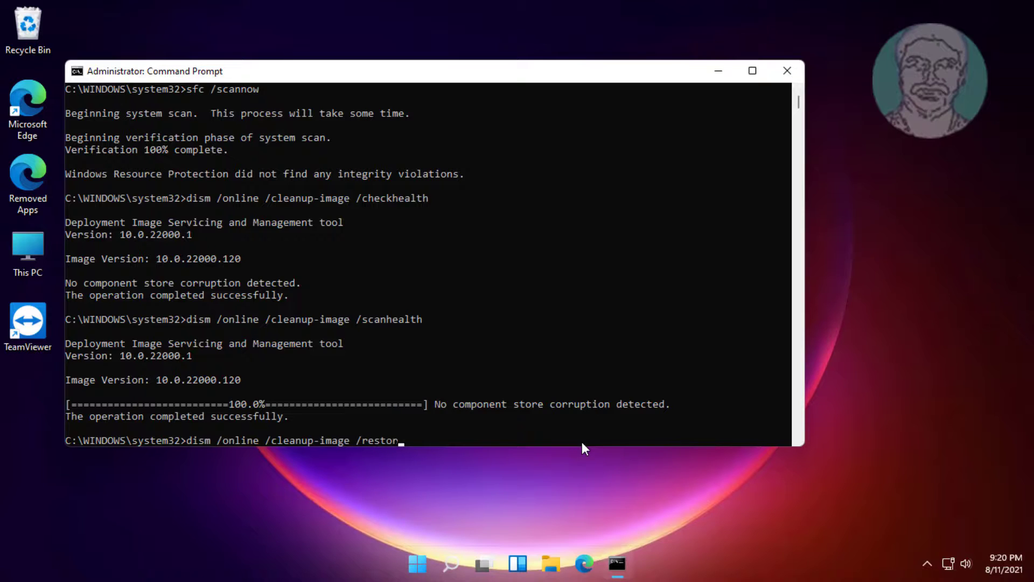
text(ehealth)
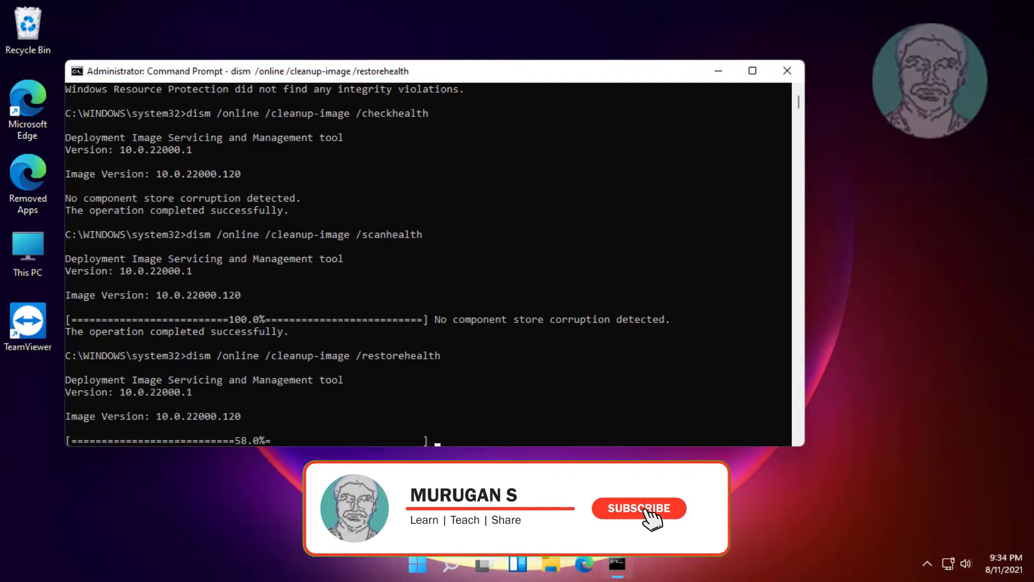
click(637, 508)
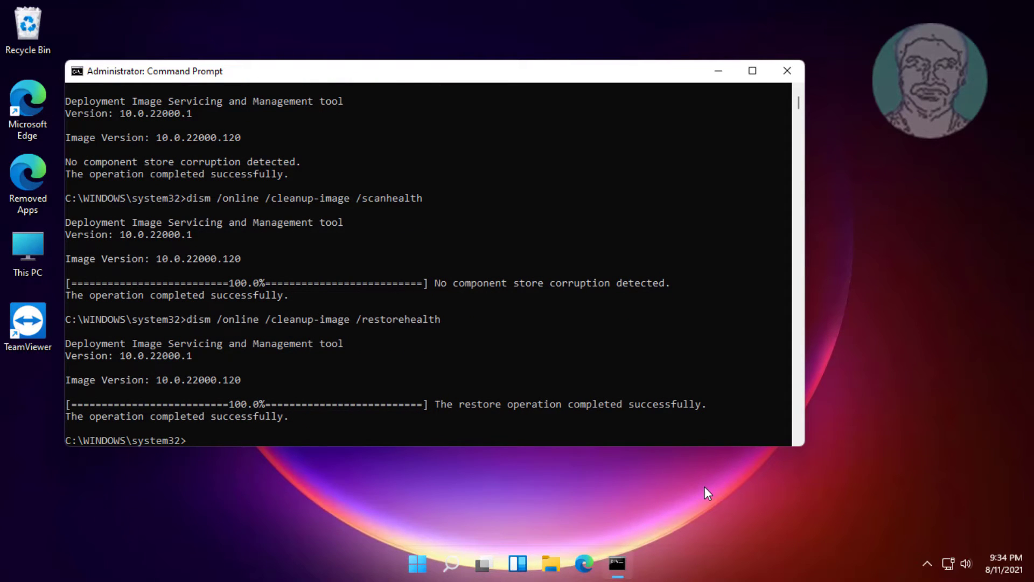
text(ex)
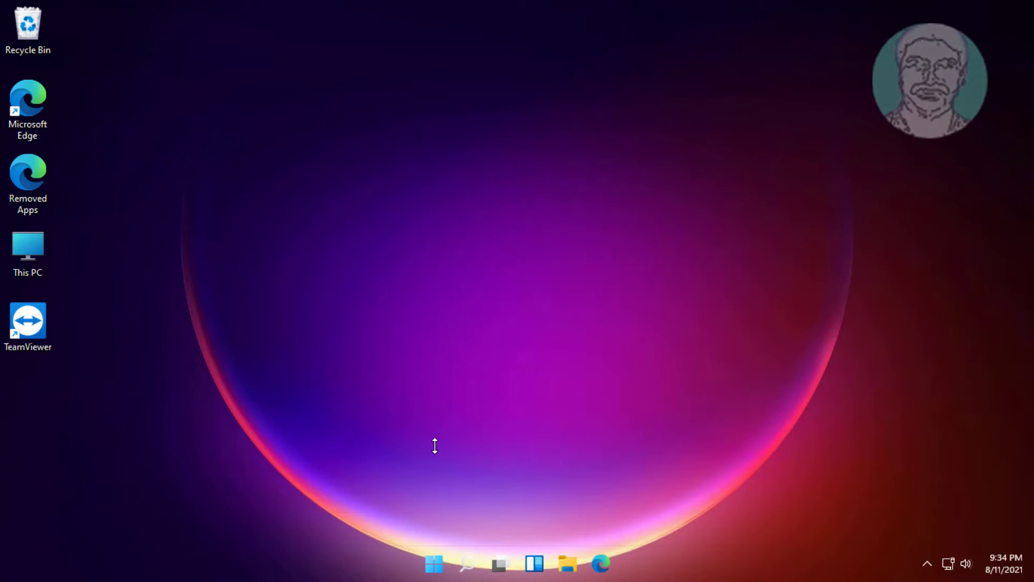
Open the Start menu's power options showing Sleep, Shut down and Restart
click(433, 564)
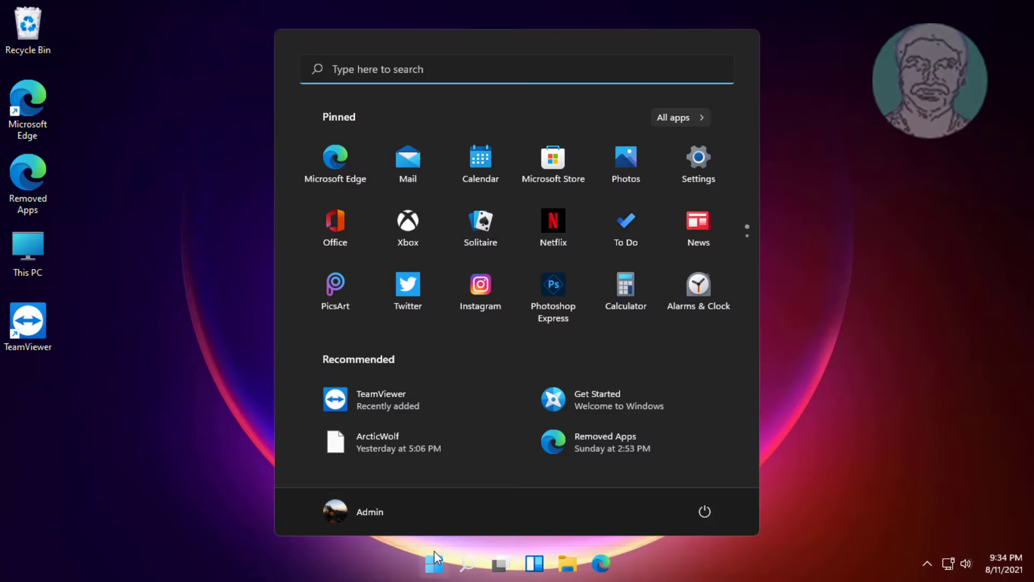
click(704, 511)
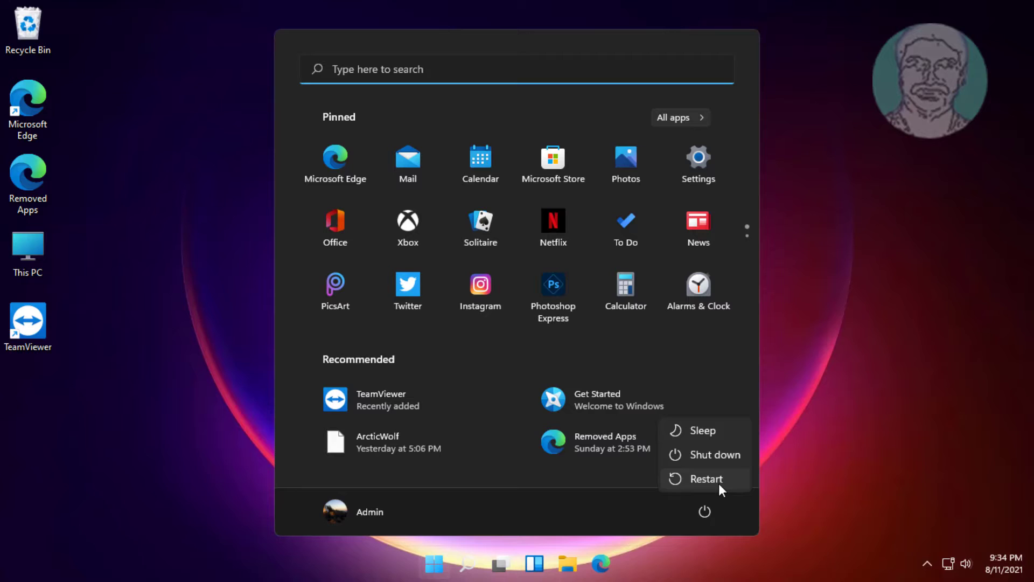